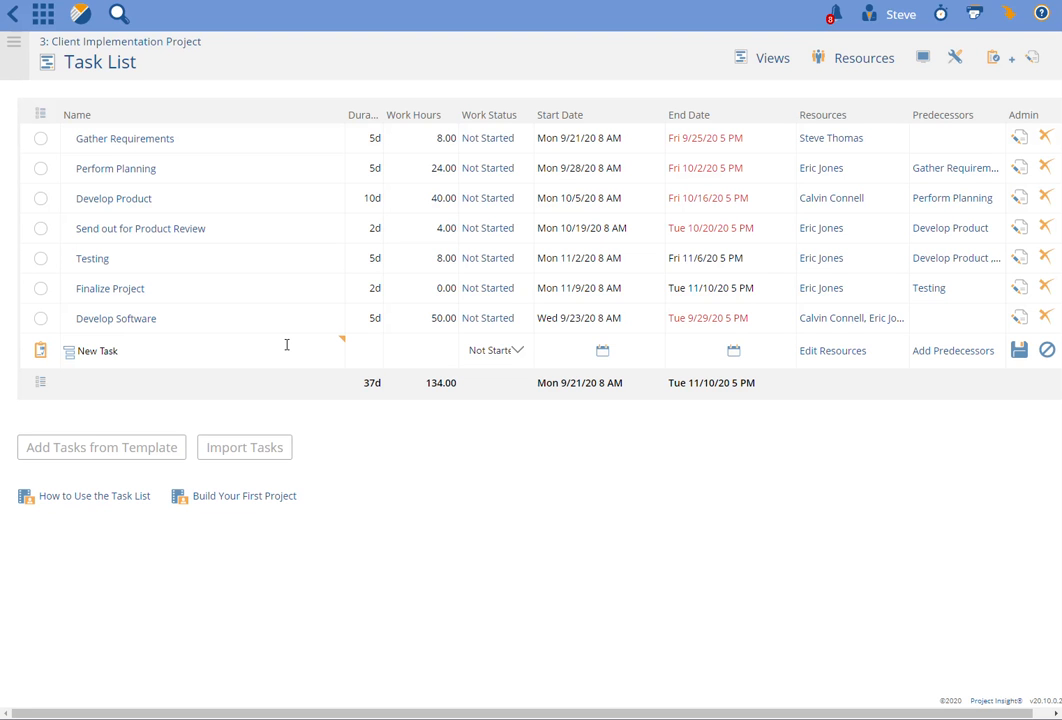
- Enter 1 as the new task's duration
type("1d")
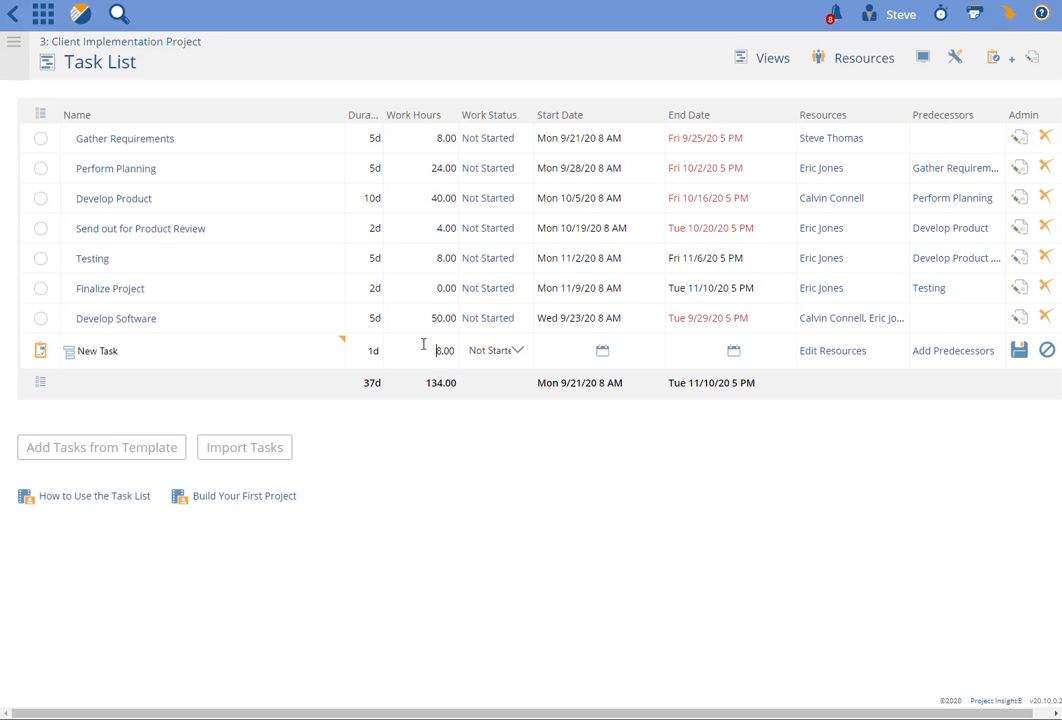
mouse_move(416, 349)
type("4")
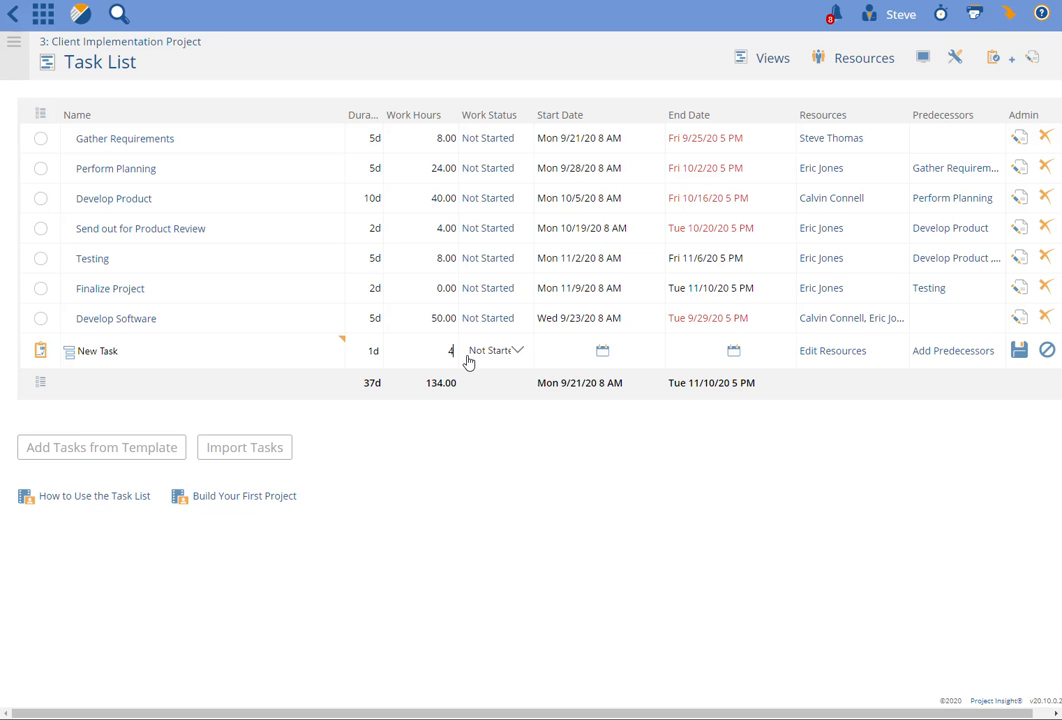
mouse_move(362, 351)
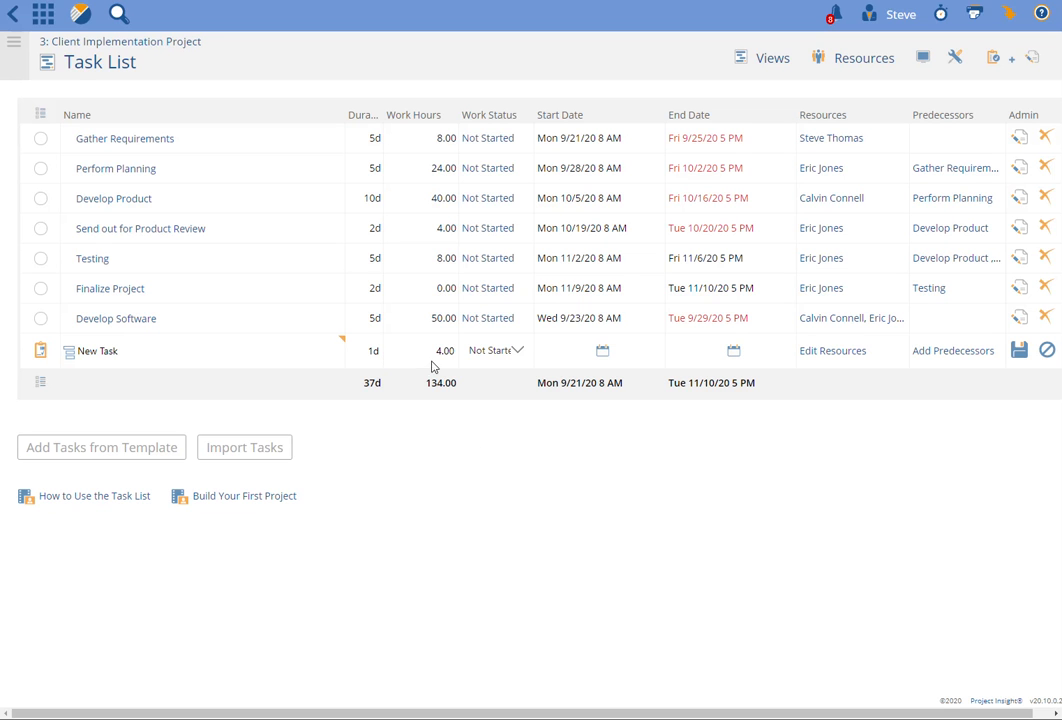
mouse_move(496, 449)
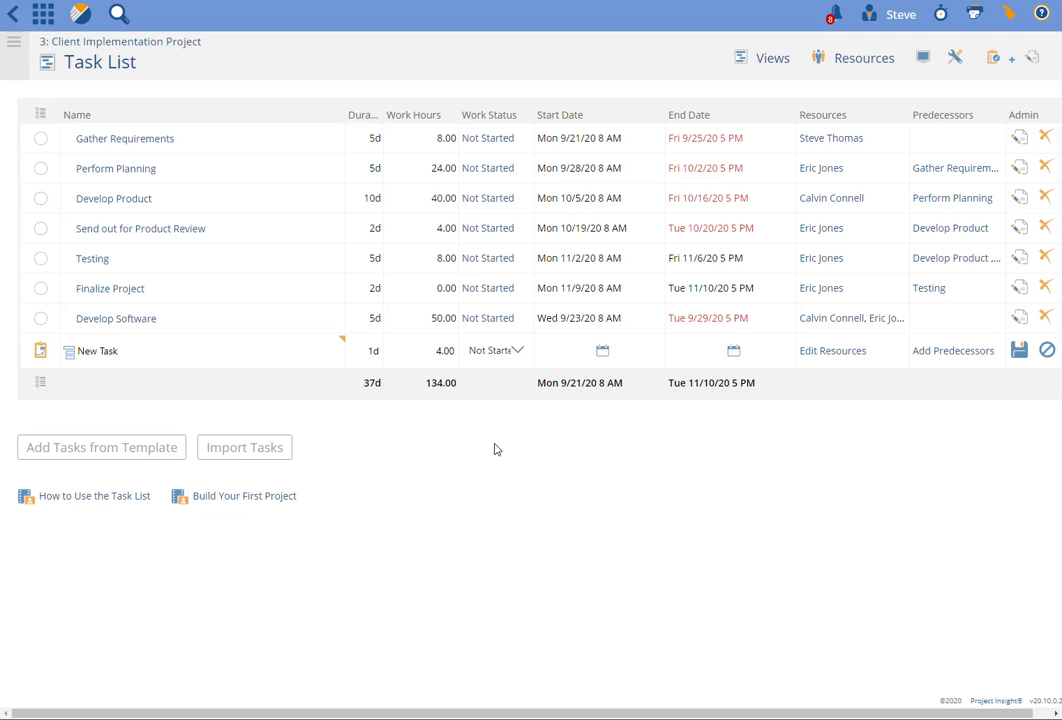
mouse_move(420, 360)
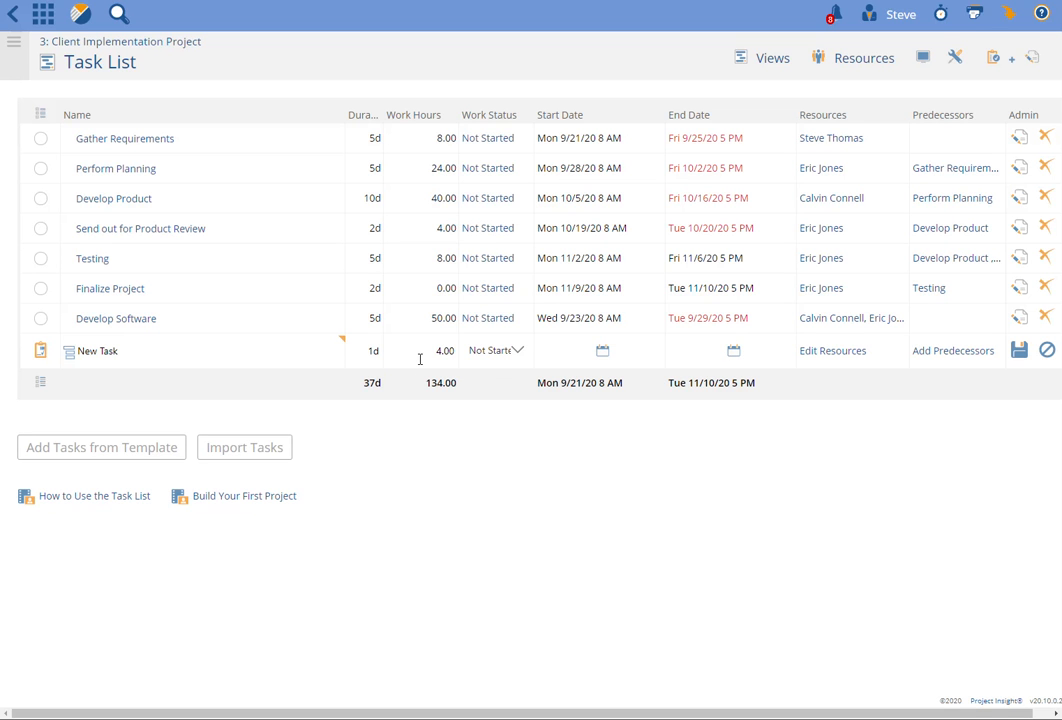
mouse_move(455, 500)
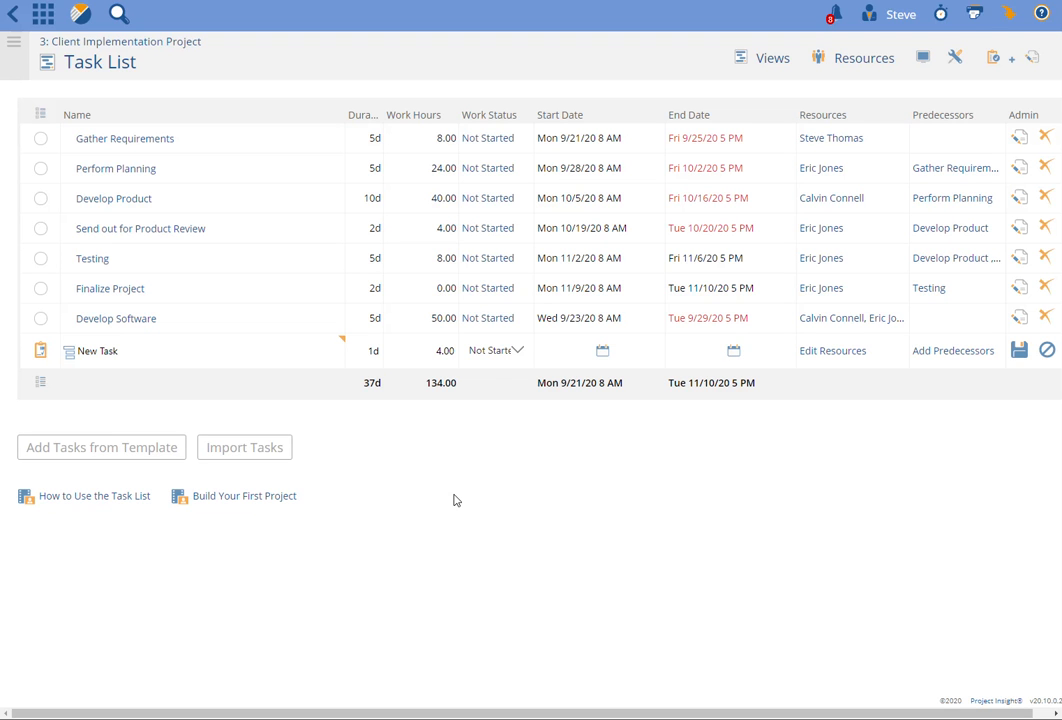
mouse_move(432, 443)
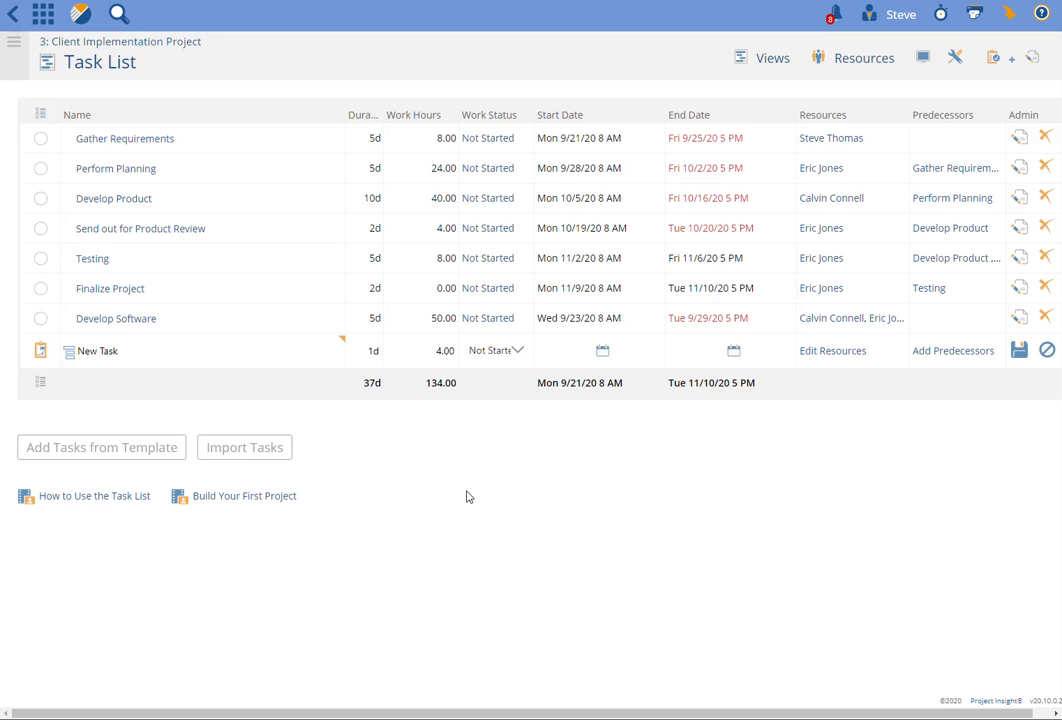
mouse_move(541, 511)
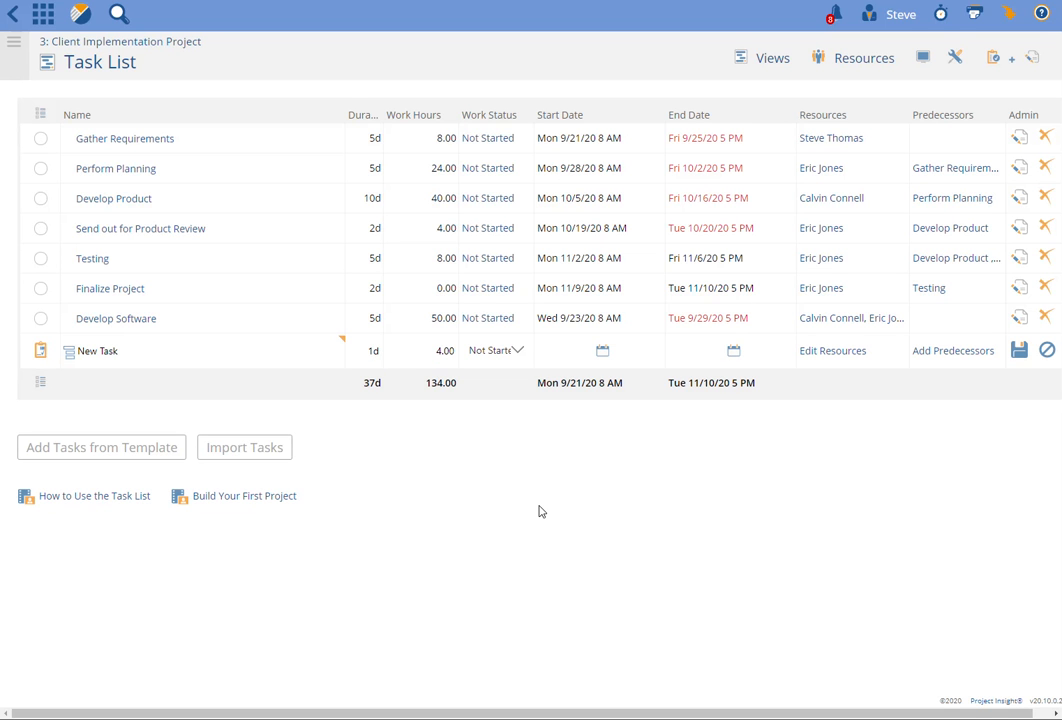
mouse_move(142, 407)
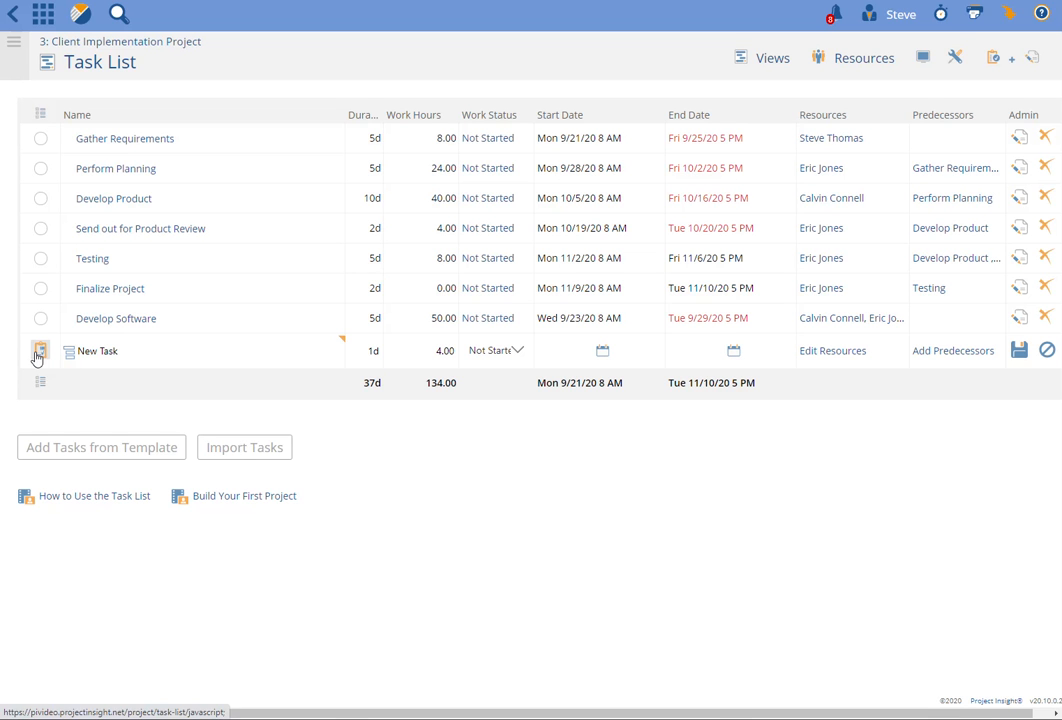
- Set both Auto-Calculate and Default Calculation to Task Duration in the task's Advanced Options
left_click(40, 351)
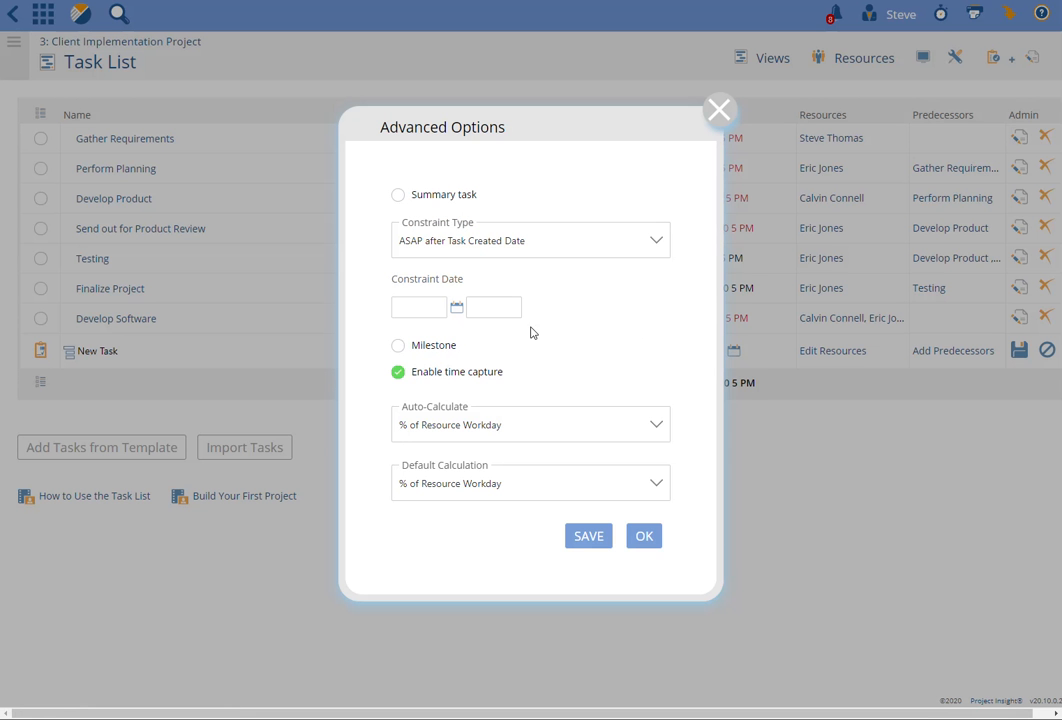
mouse_move(509, 428)
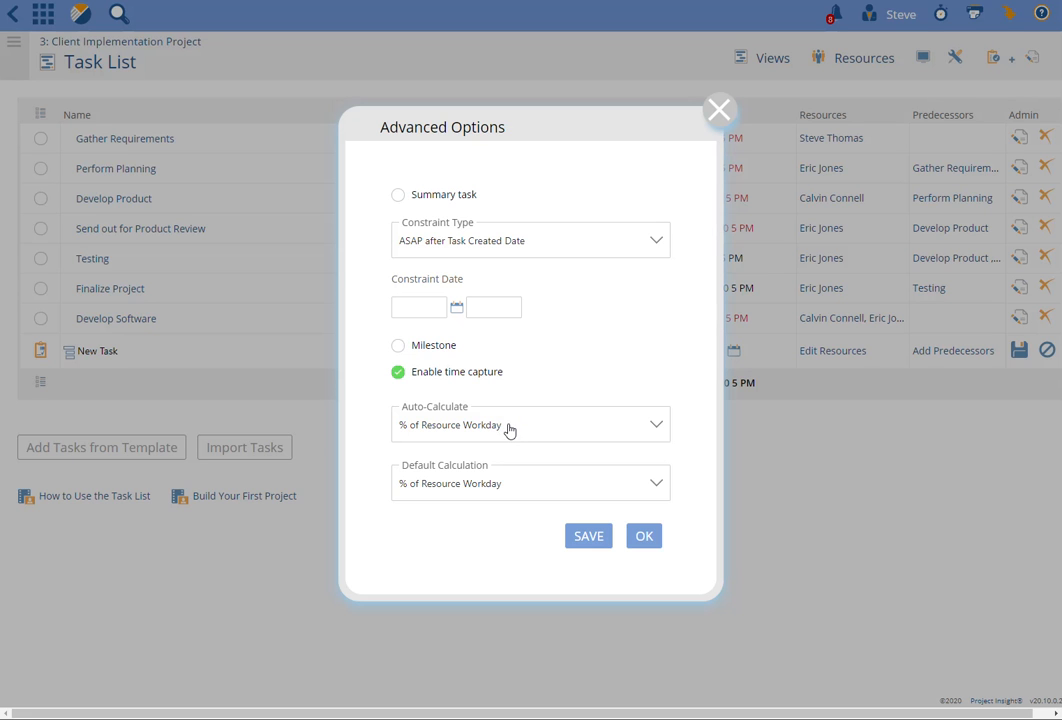
left_click(530, 424)
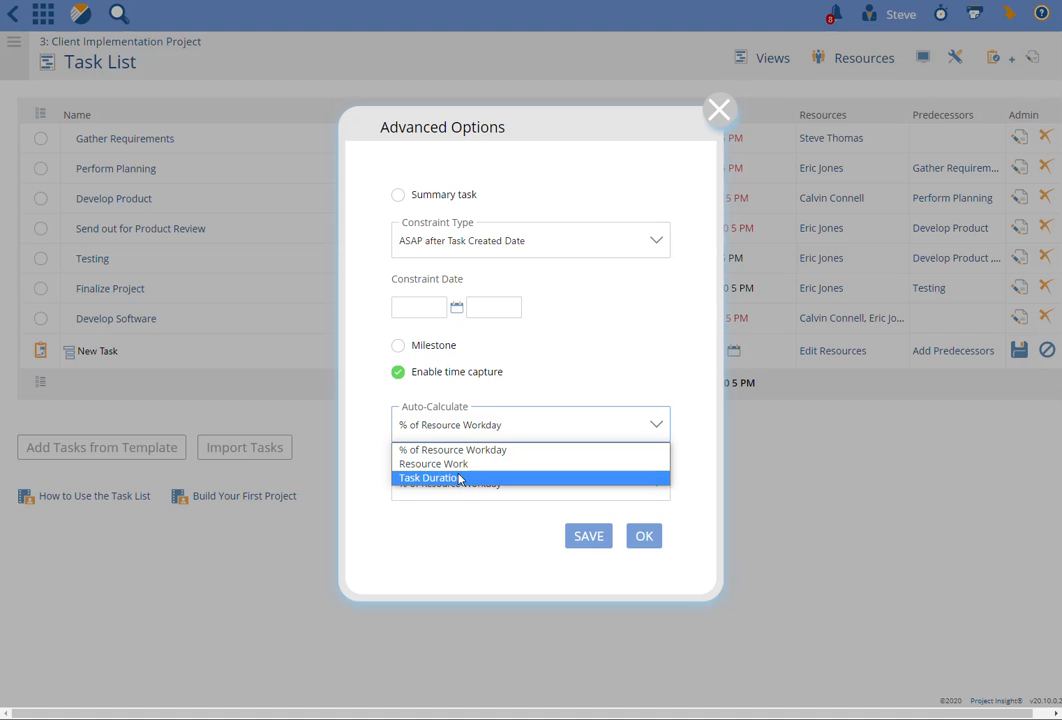
left_click(430, 477)
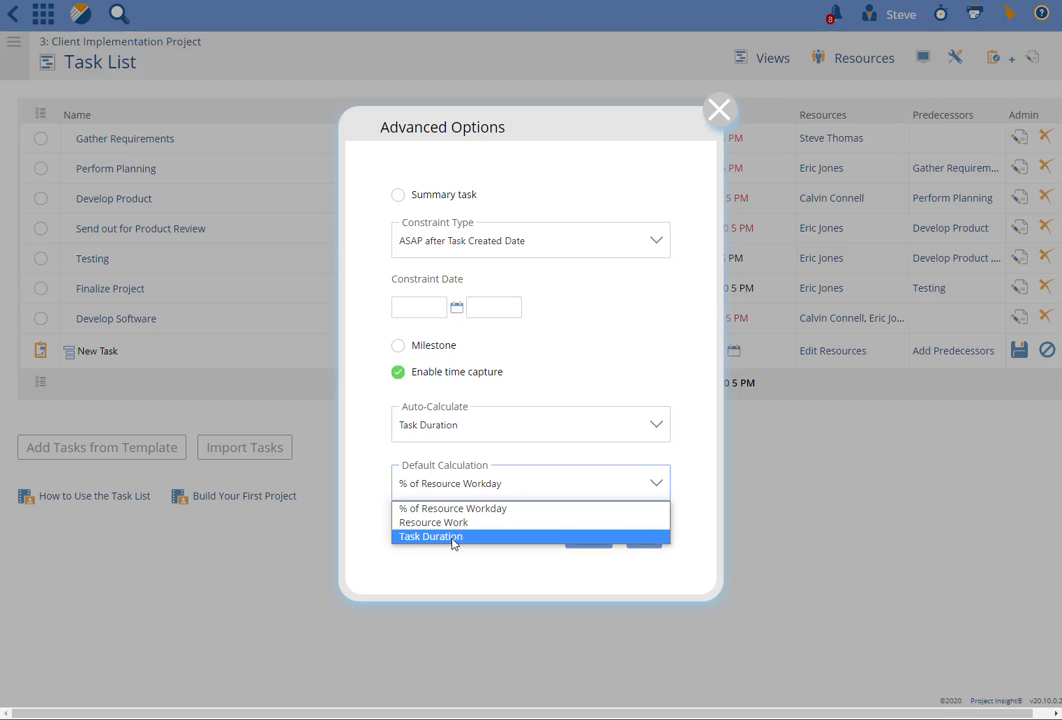
left_click(430, 536)
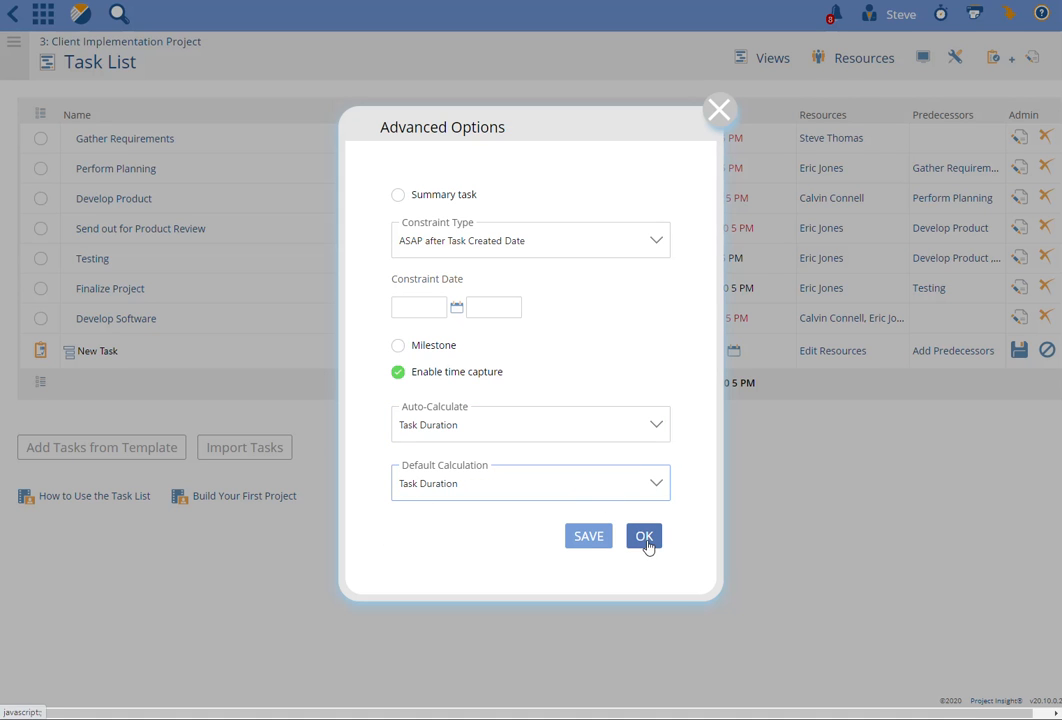
left_click(643, 535)
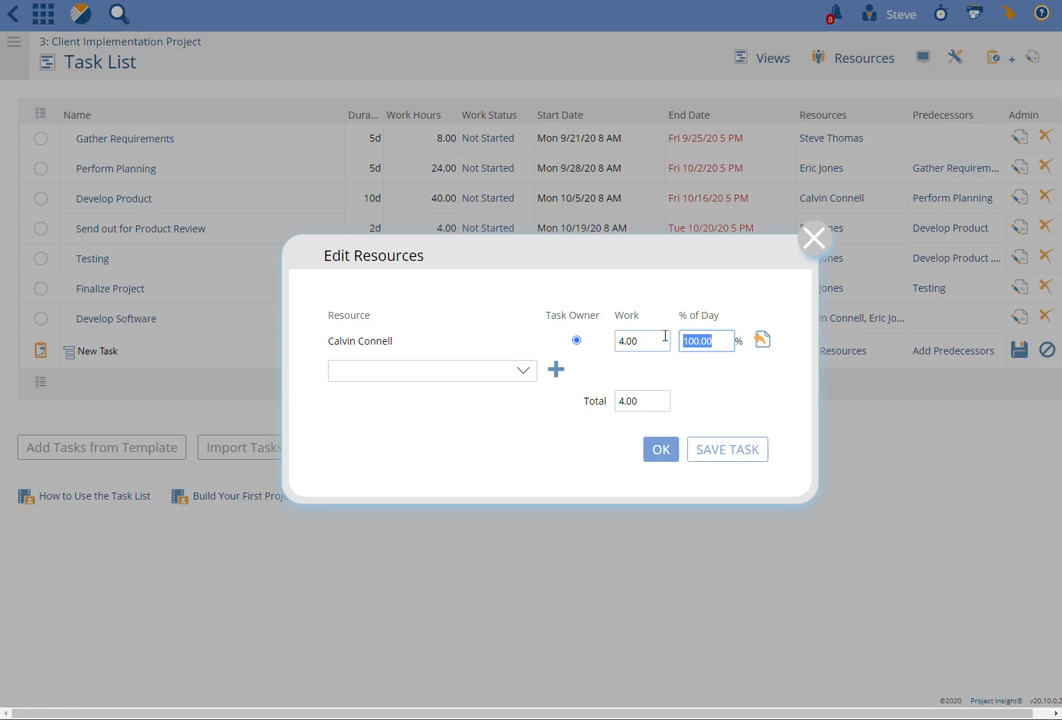
type("25.00")
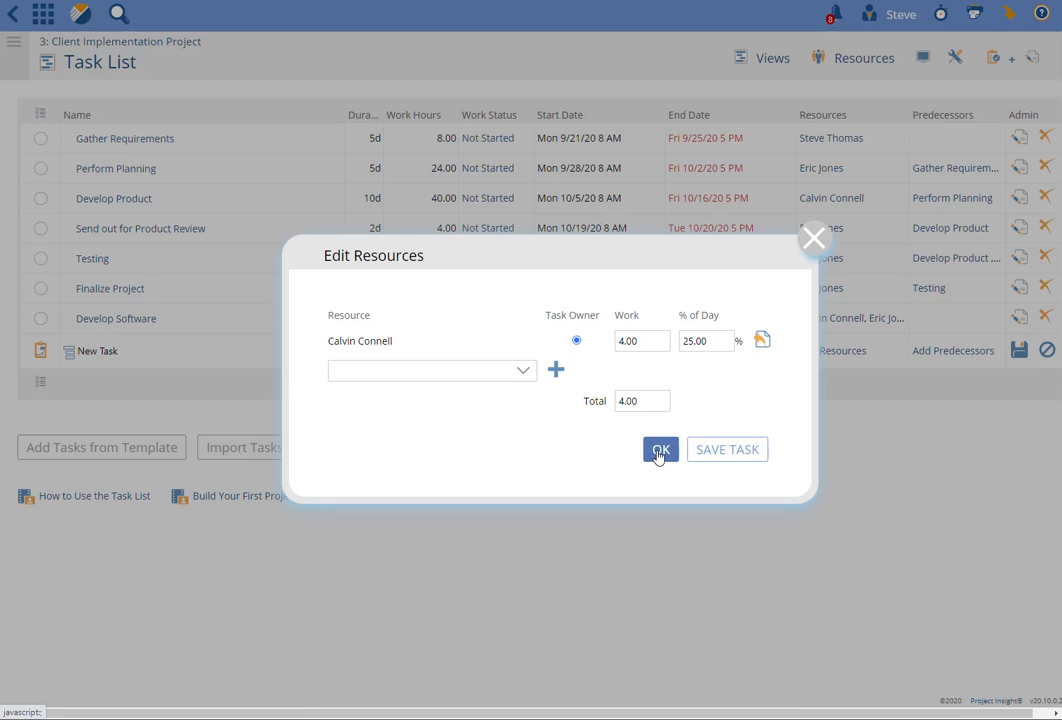
left_click(660, 449)
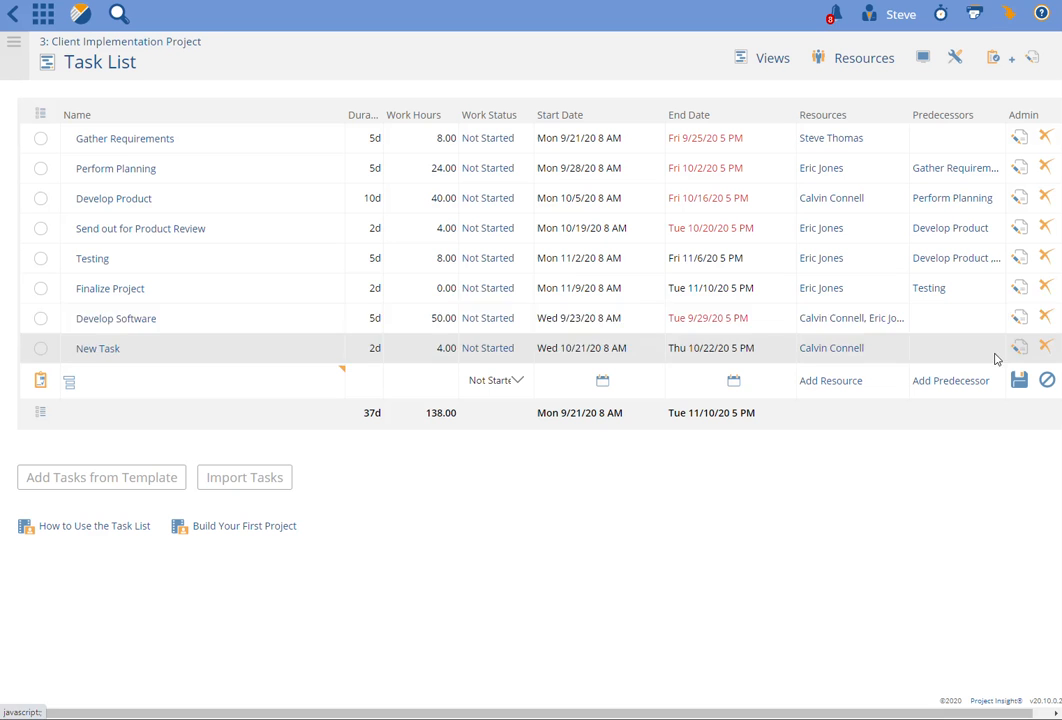
mouse_move(433, 358)
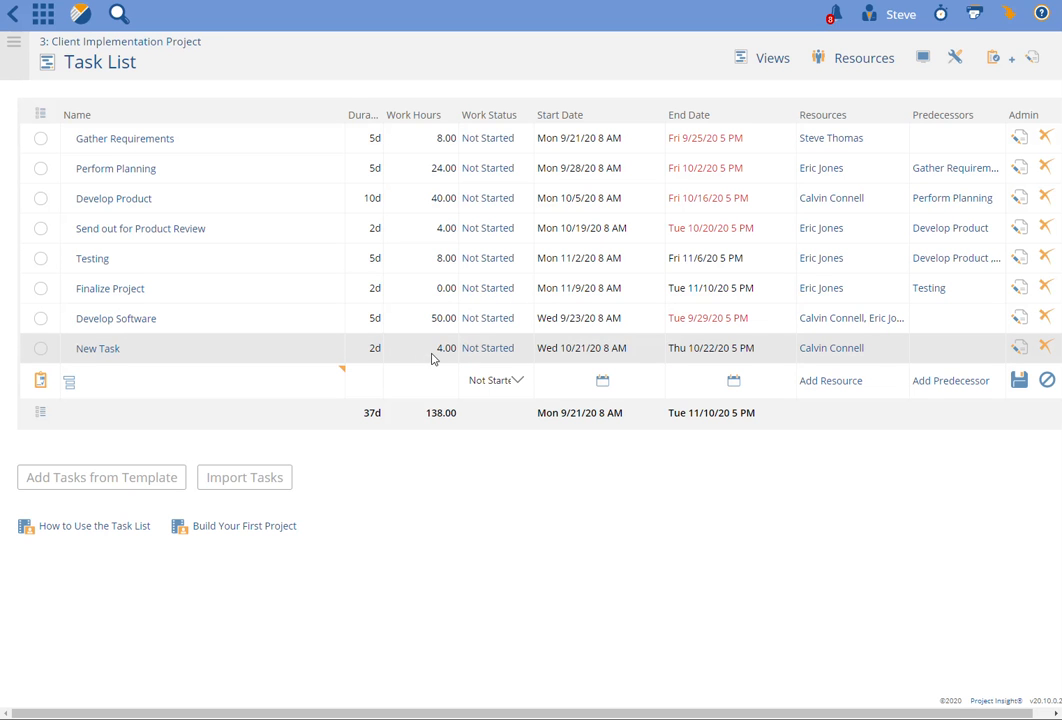
mouse_move(369, 354)
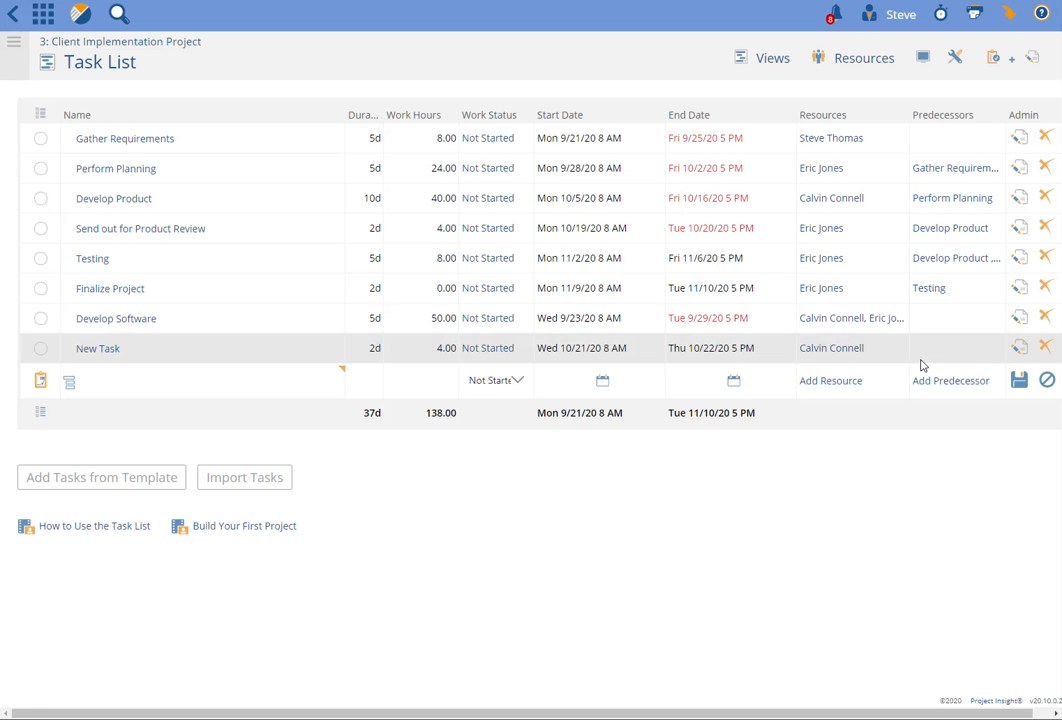
- Switch auto-calculate to % of Resource Workday and reopen the task's resource assignment
left_click(40, 352)
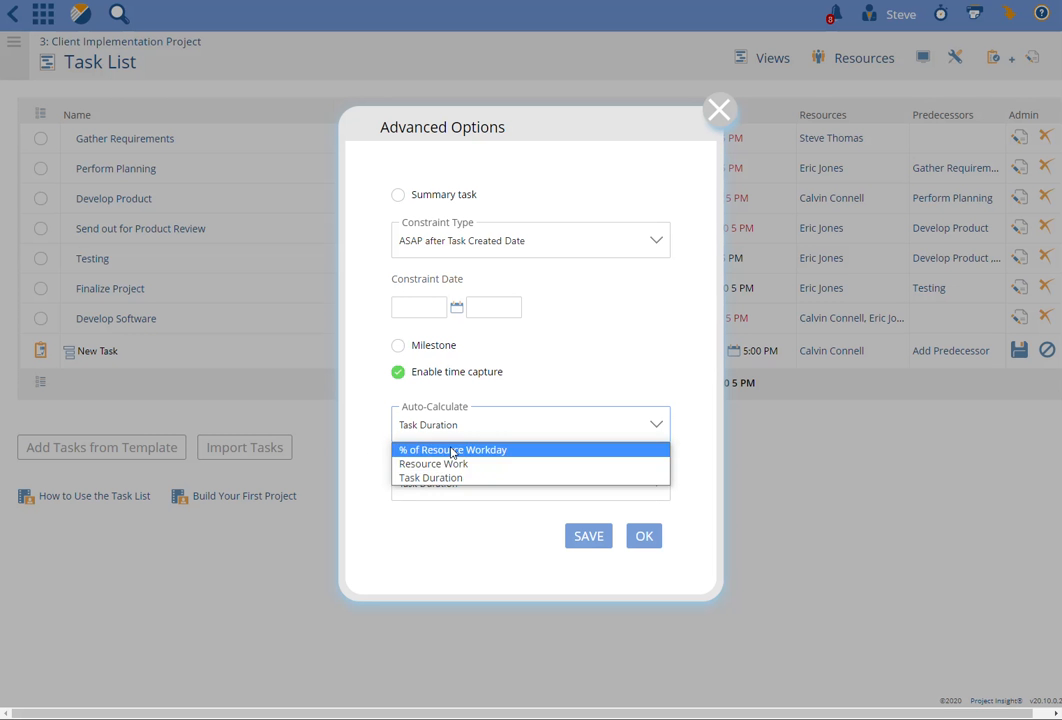
left_click(433, 464)
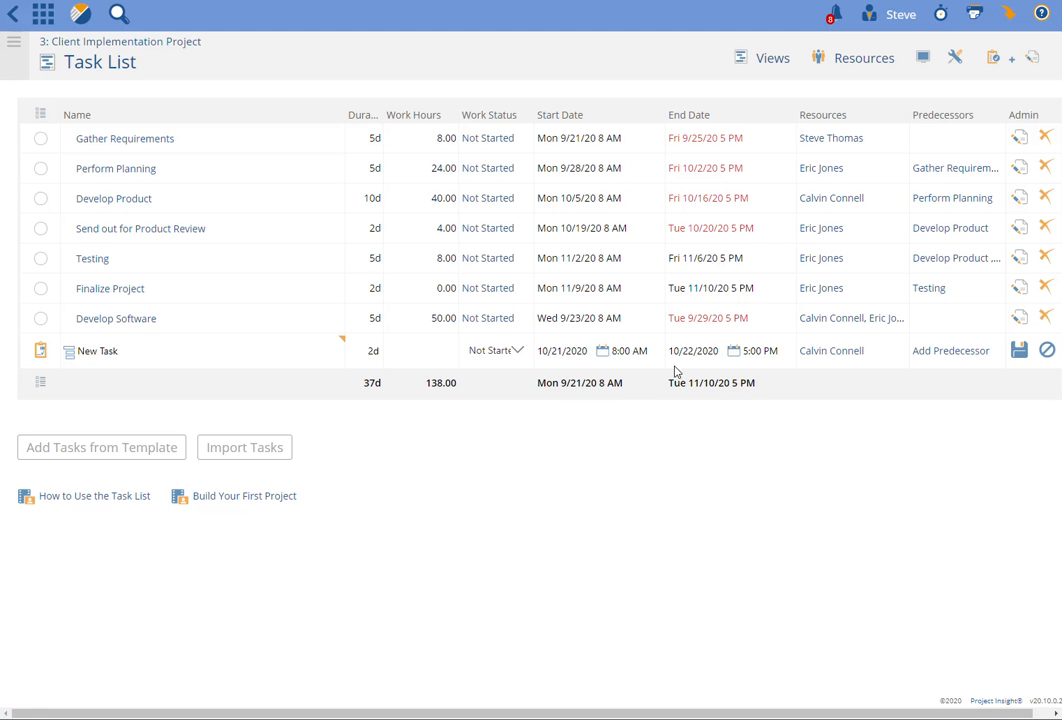
left_click(831, 350)
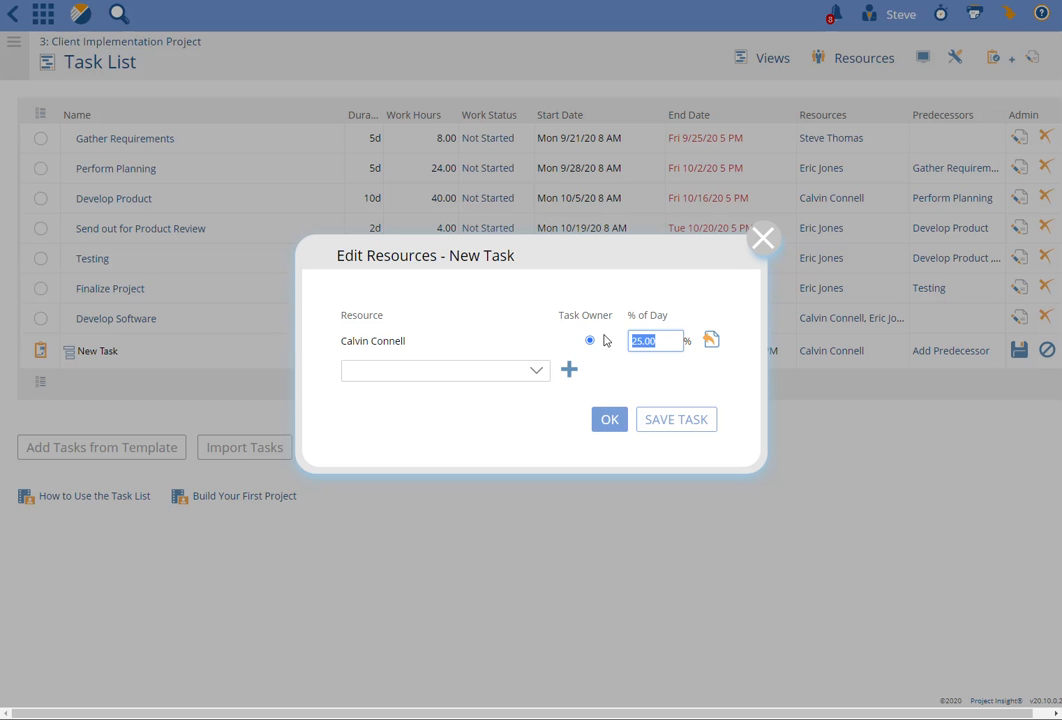
left_click(609, 419)
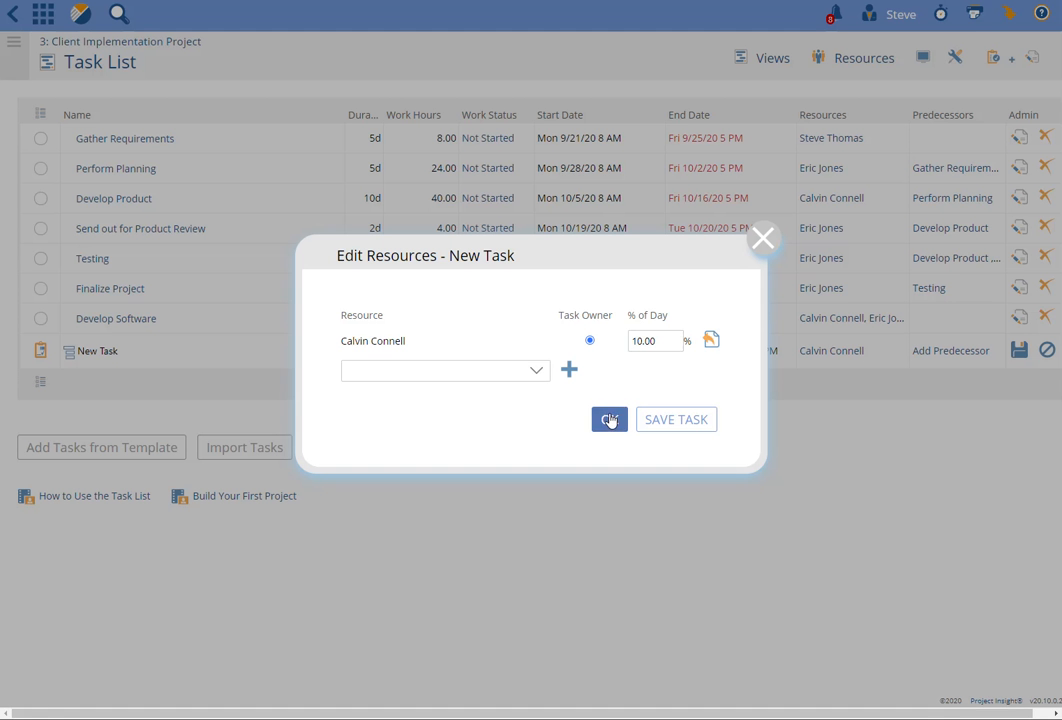
left_click(609, 419)
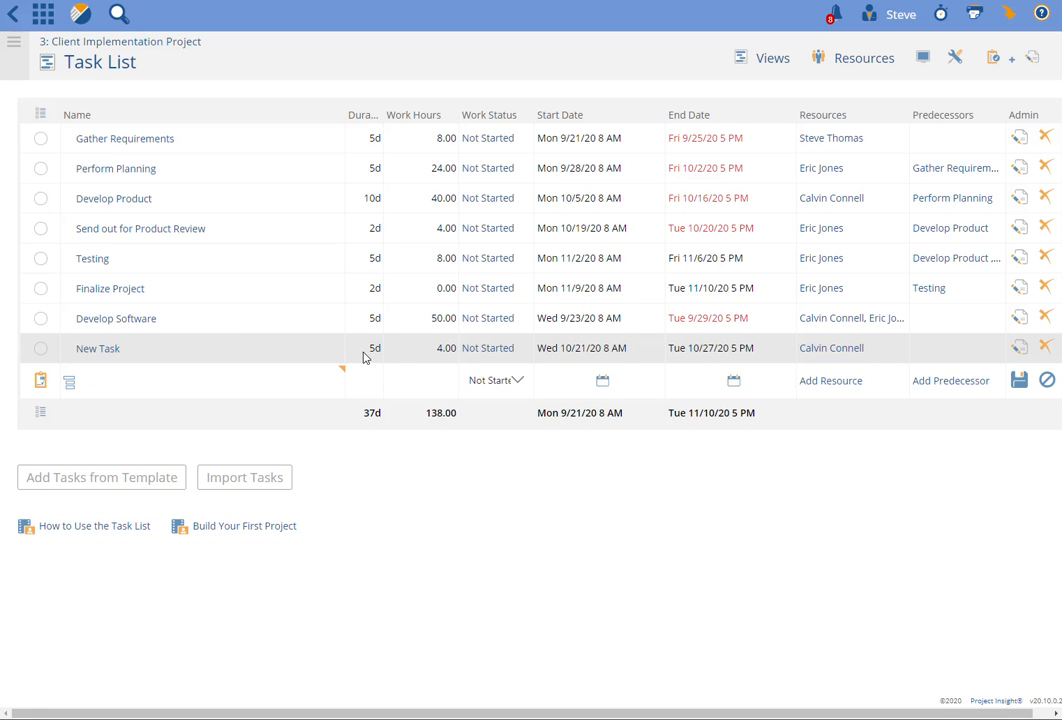
mouse_move(440, 354)
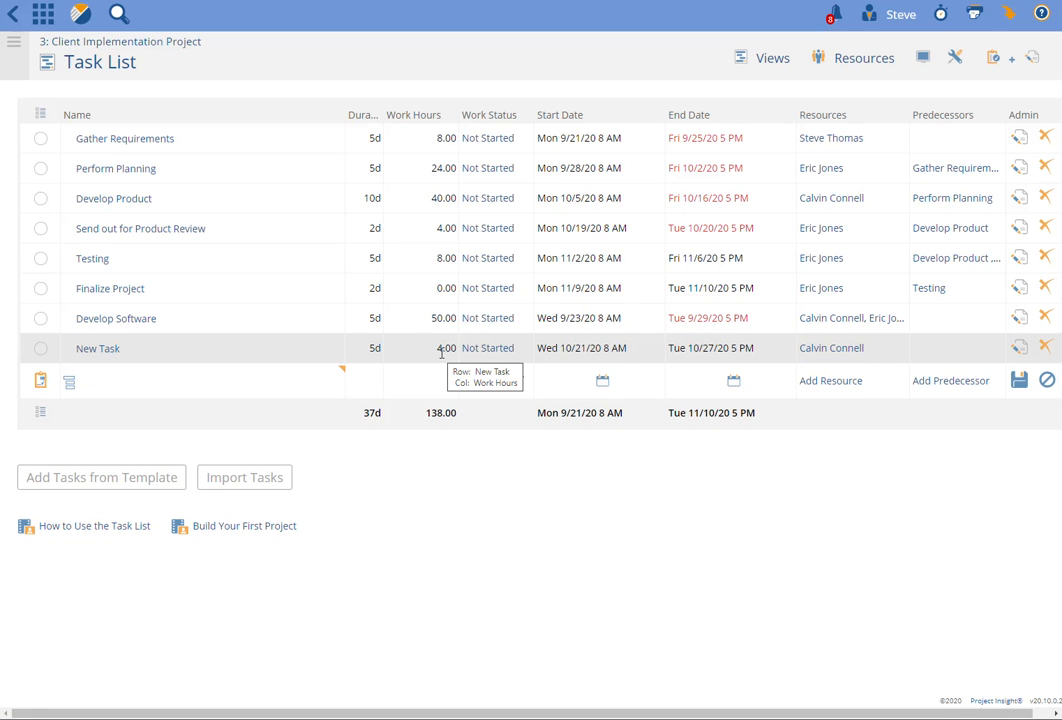
left_click(490, 380)
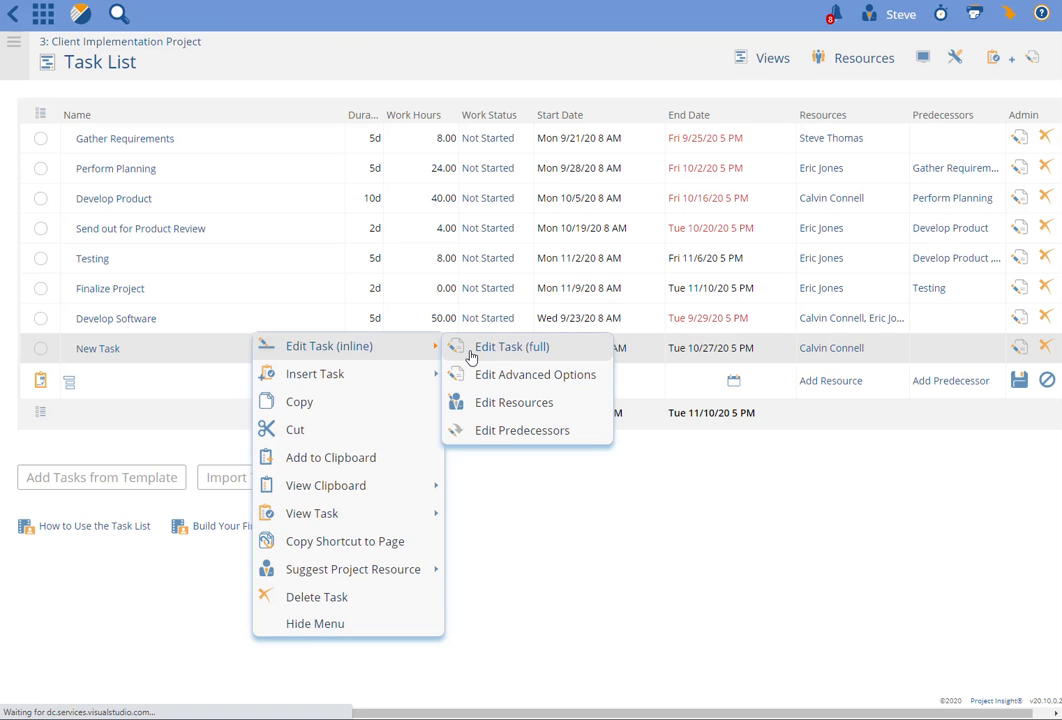
left_click(510, 346)
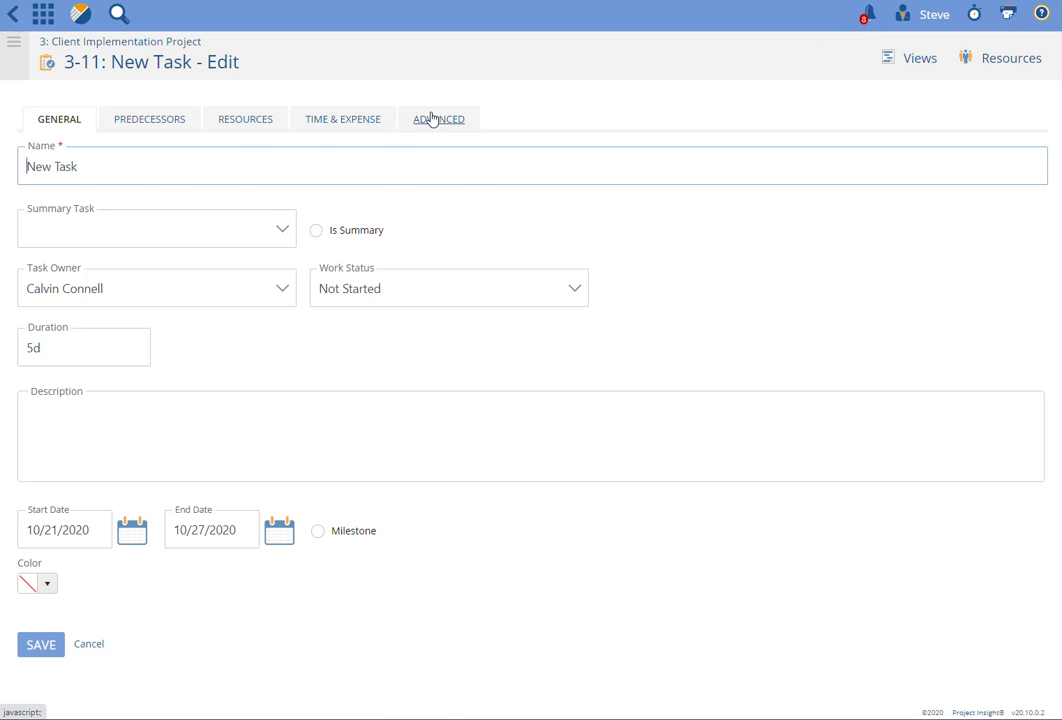
left_click(438, 119)
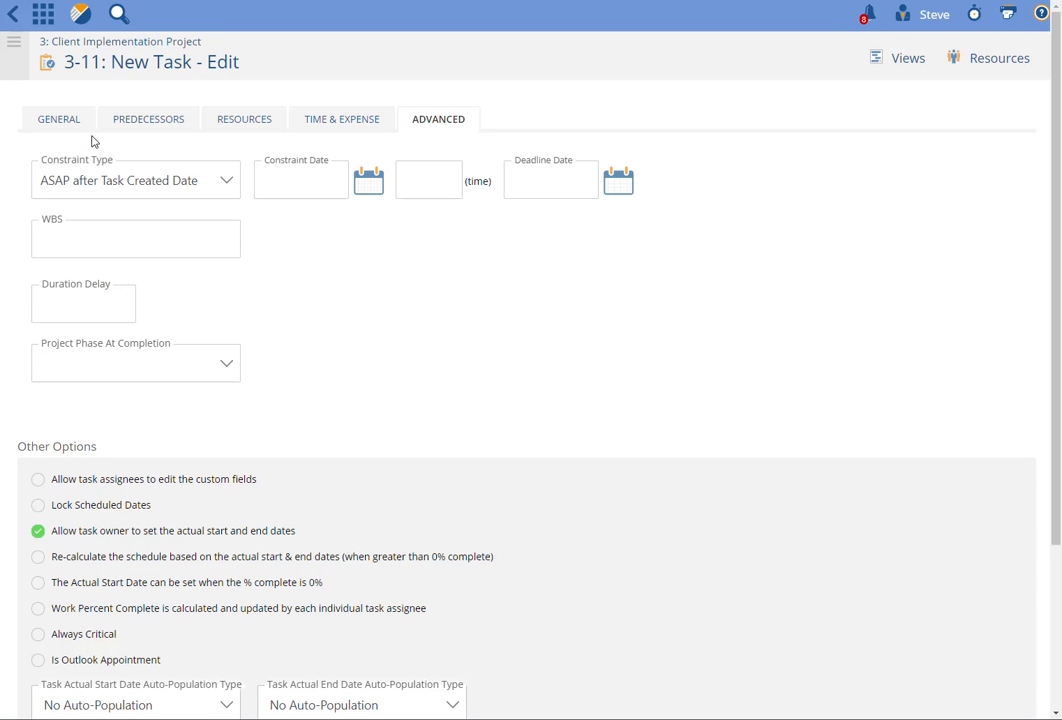
left_click(244, 119)
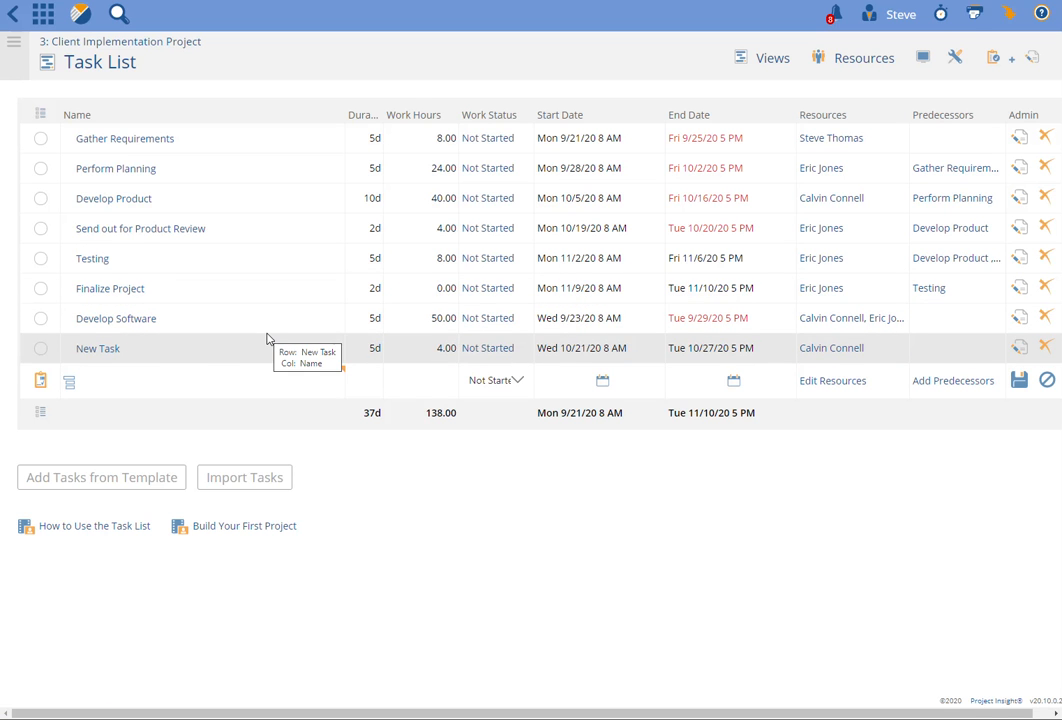
mouse_move(332, 357)
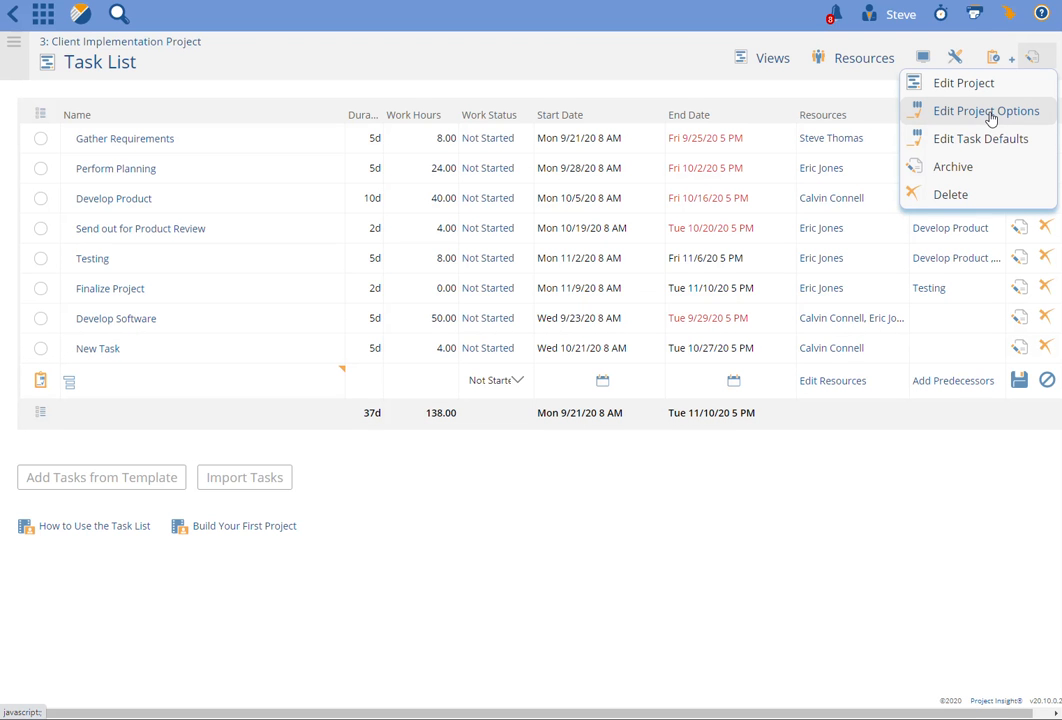
mouse_move(981, 138)
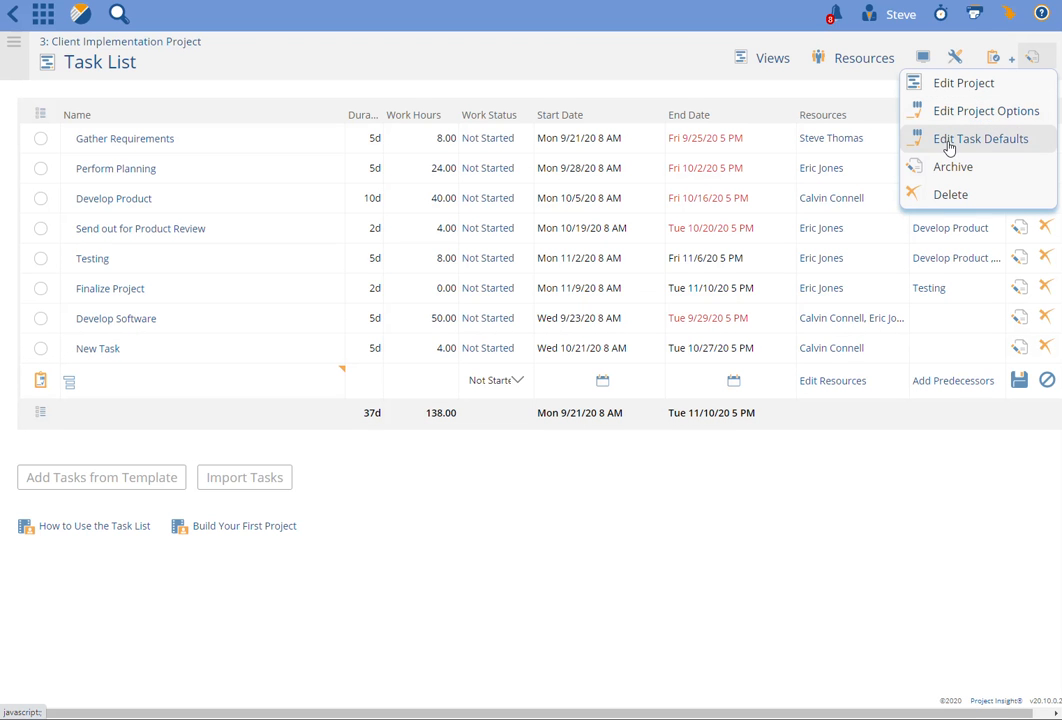
- In project Task Defaults, try Resource Work for scheduling, then revert to % of Resource Workday
left_click(982, 138)
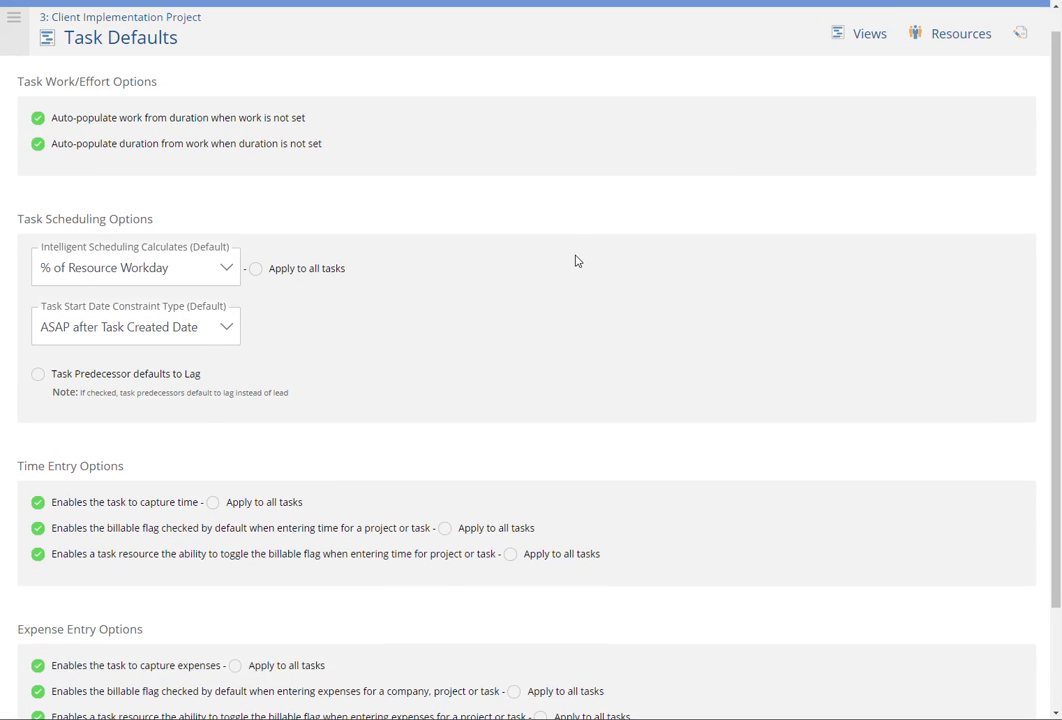
left_click(131, 267)
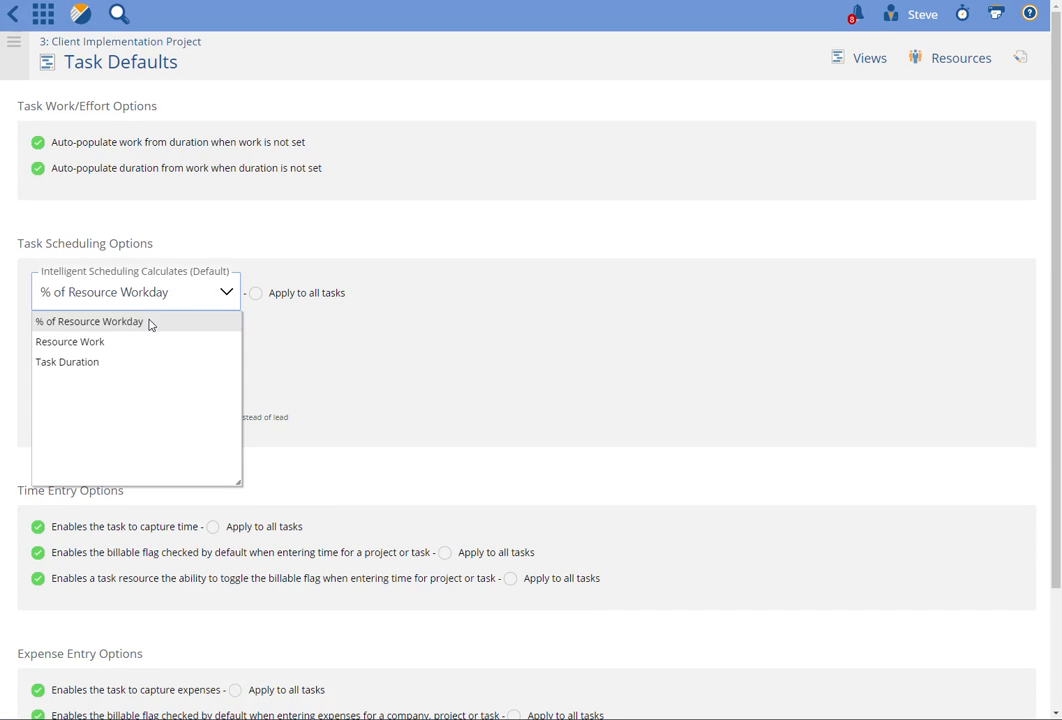
left_click(71, 341)
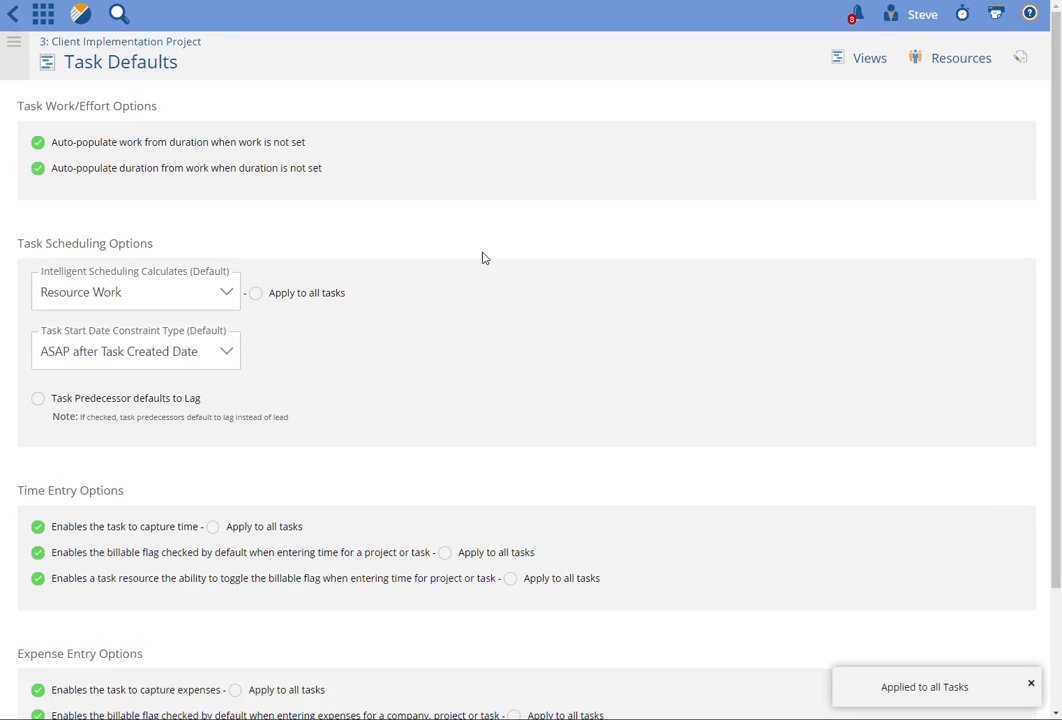
mouse_move(237, 292)
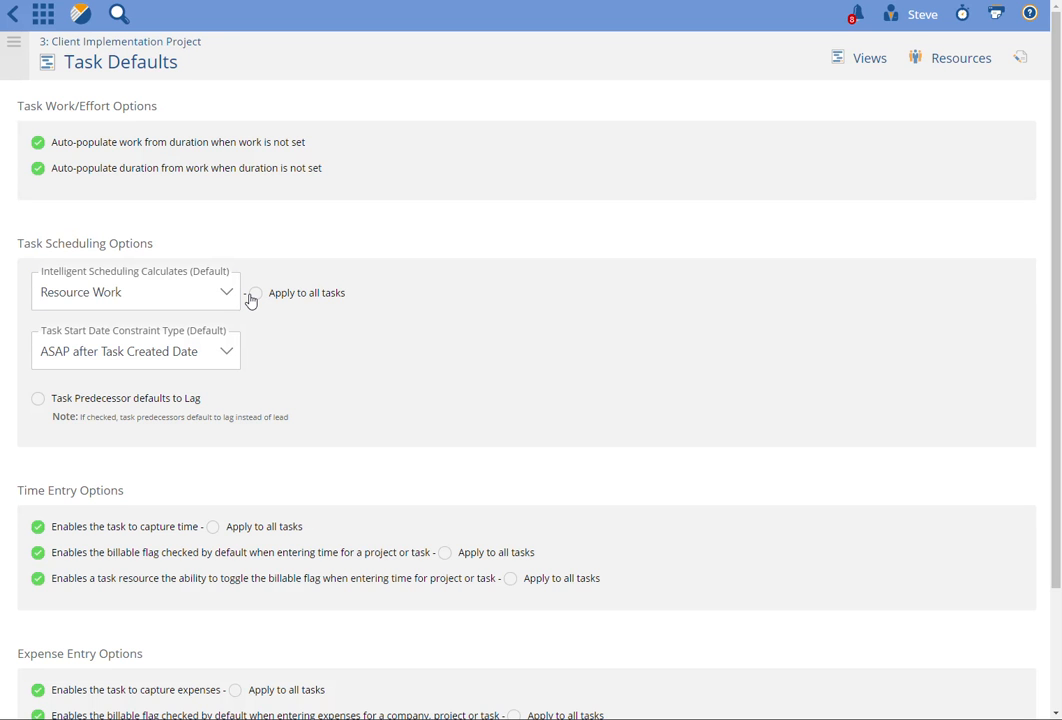
left_click(135, 291)
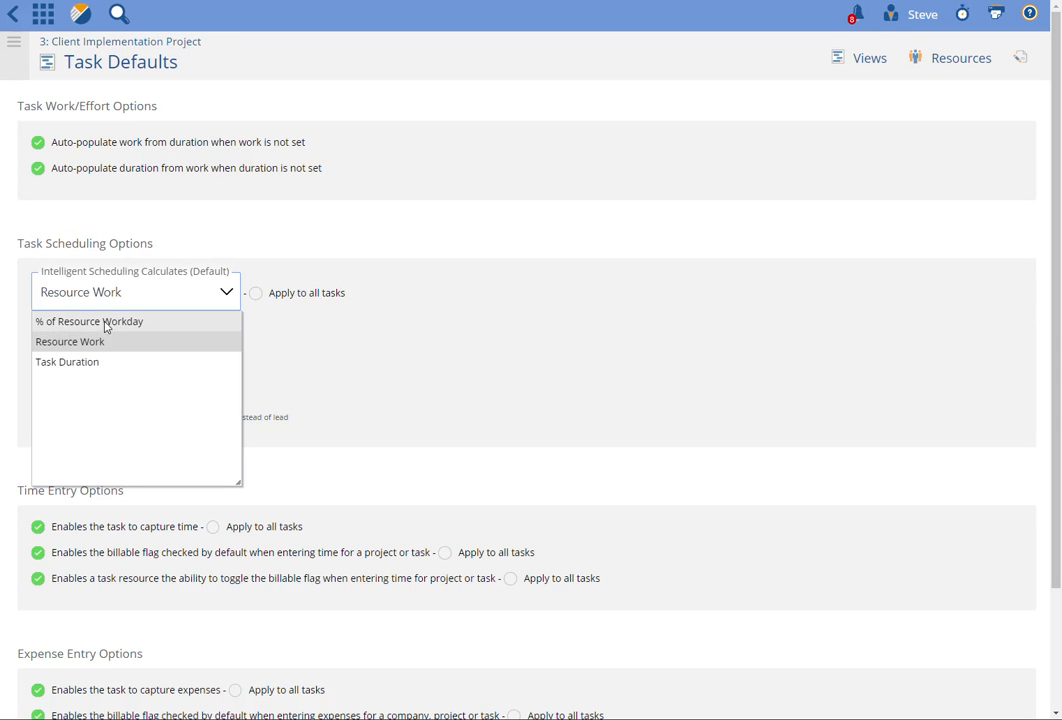
left_click(90, 321)
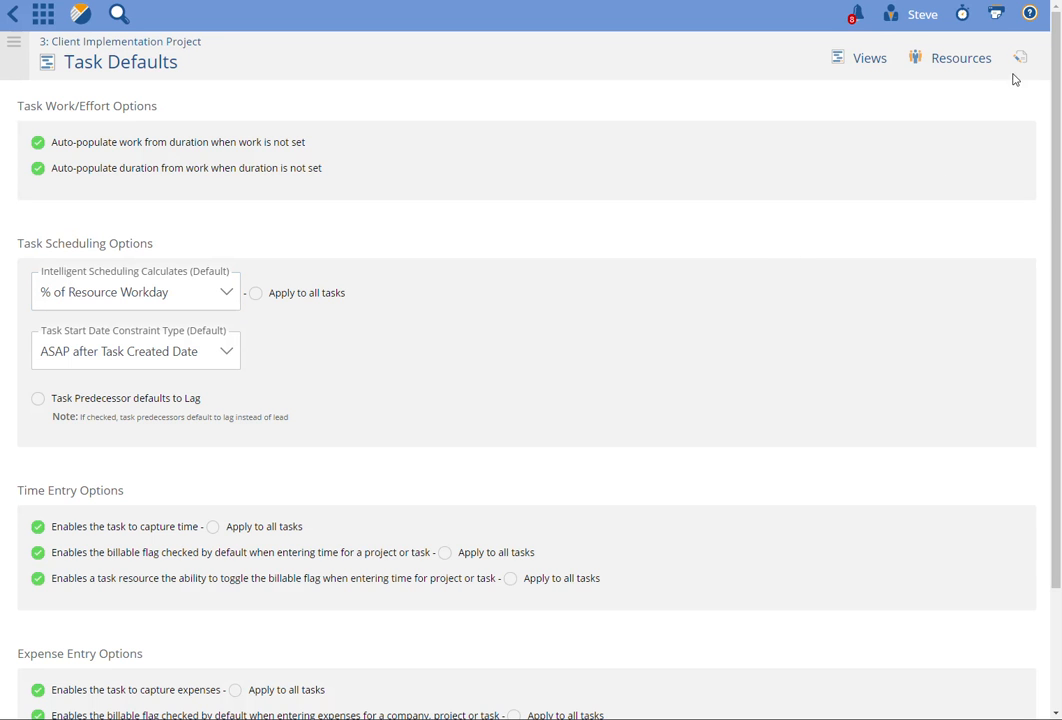
left_click(1016, 58)
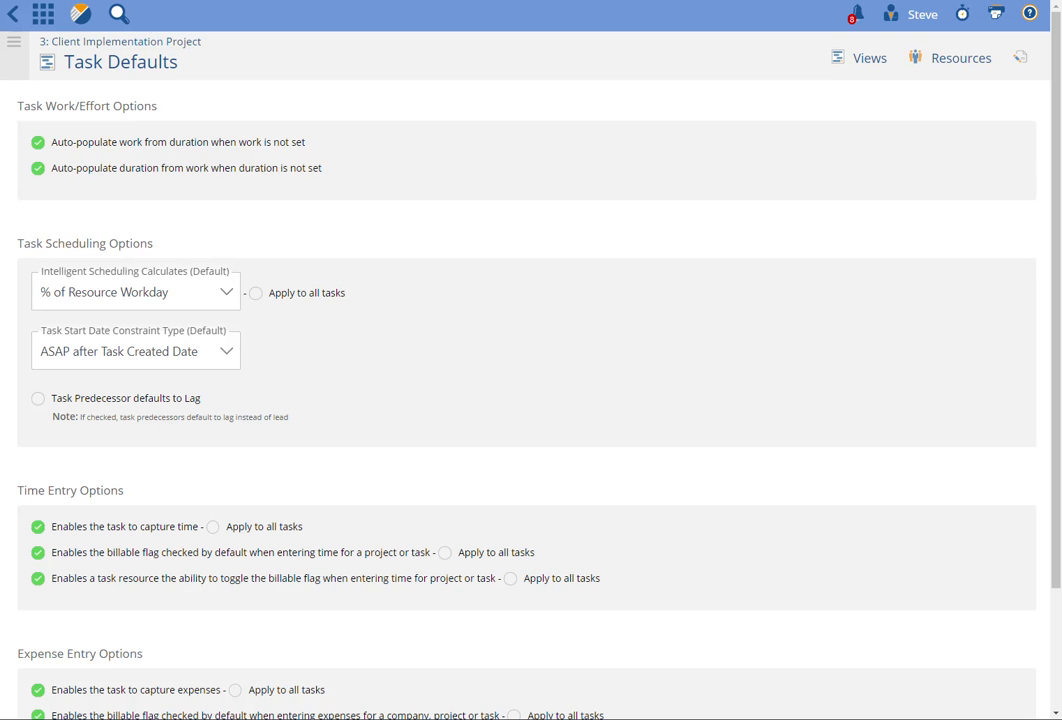
mouse_move(229, 210)
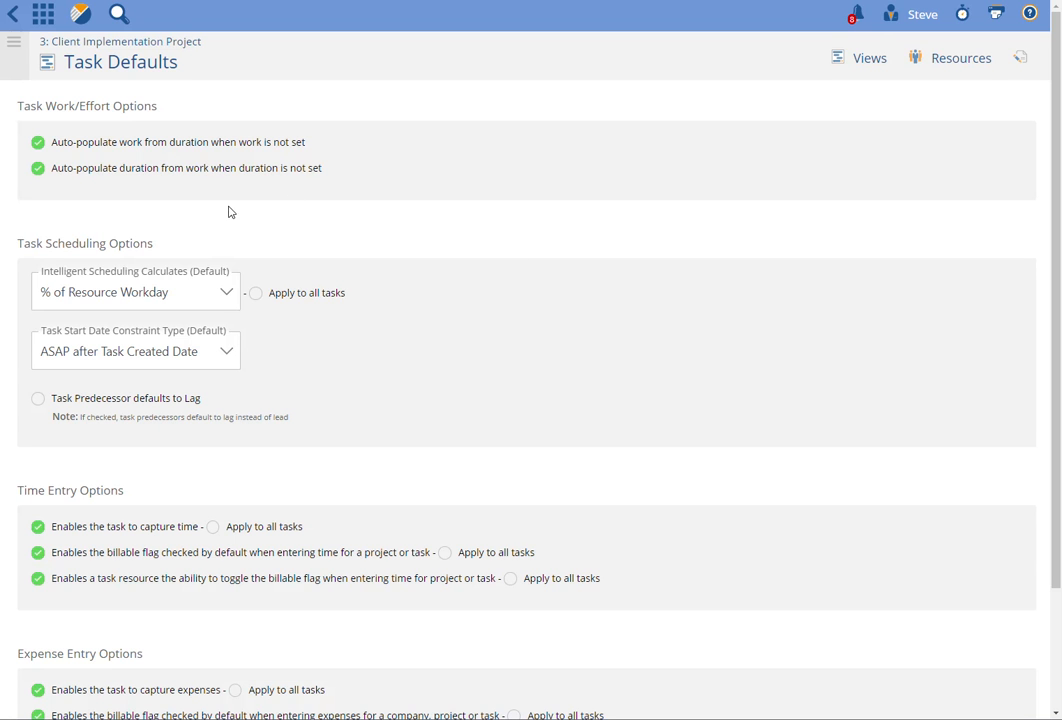
- Go to Add-Ons and configure the Projects and Tasks add-on
left_click(44, 20)
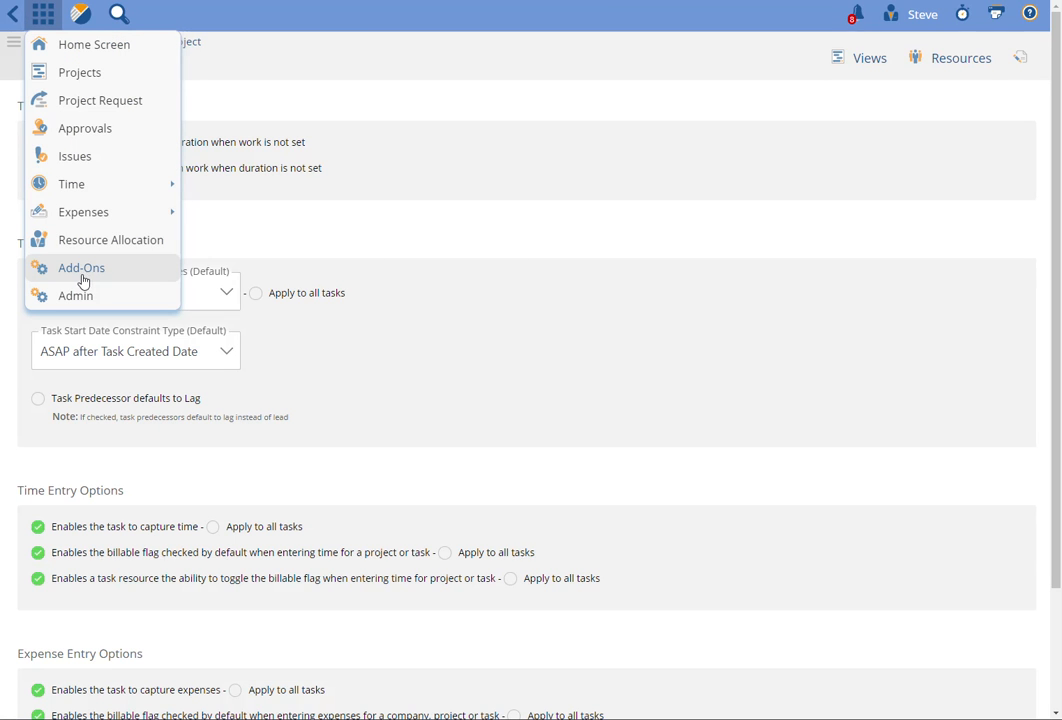
left_click(81, 267)
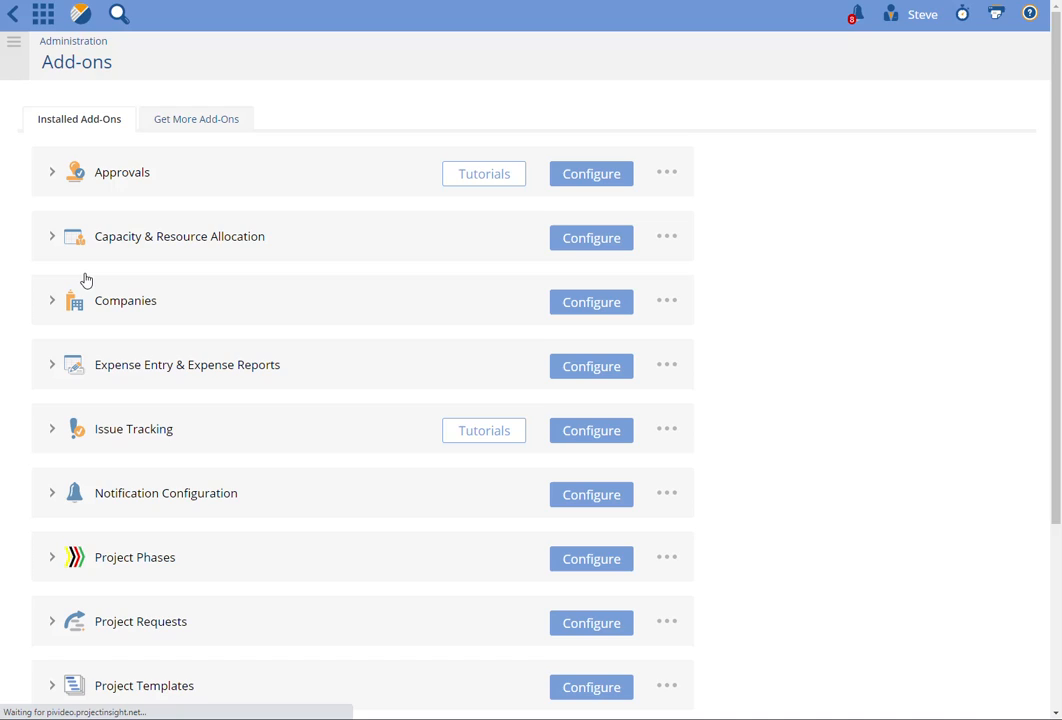
scroll("down", 3)
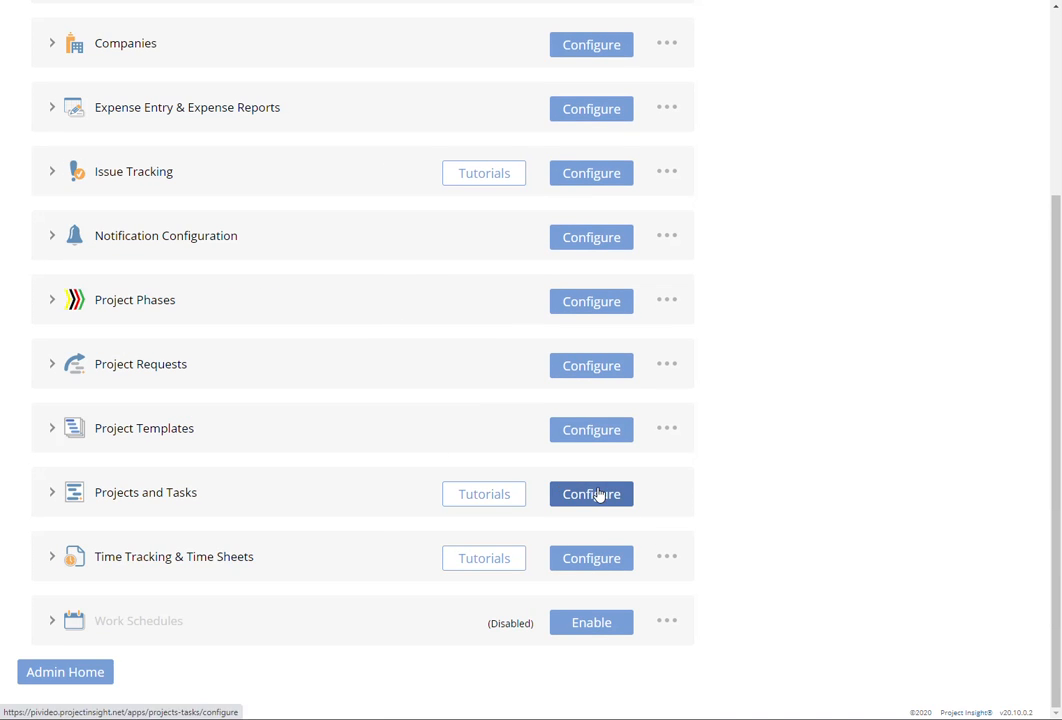
left_click(591, 494)
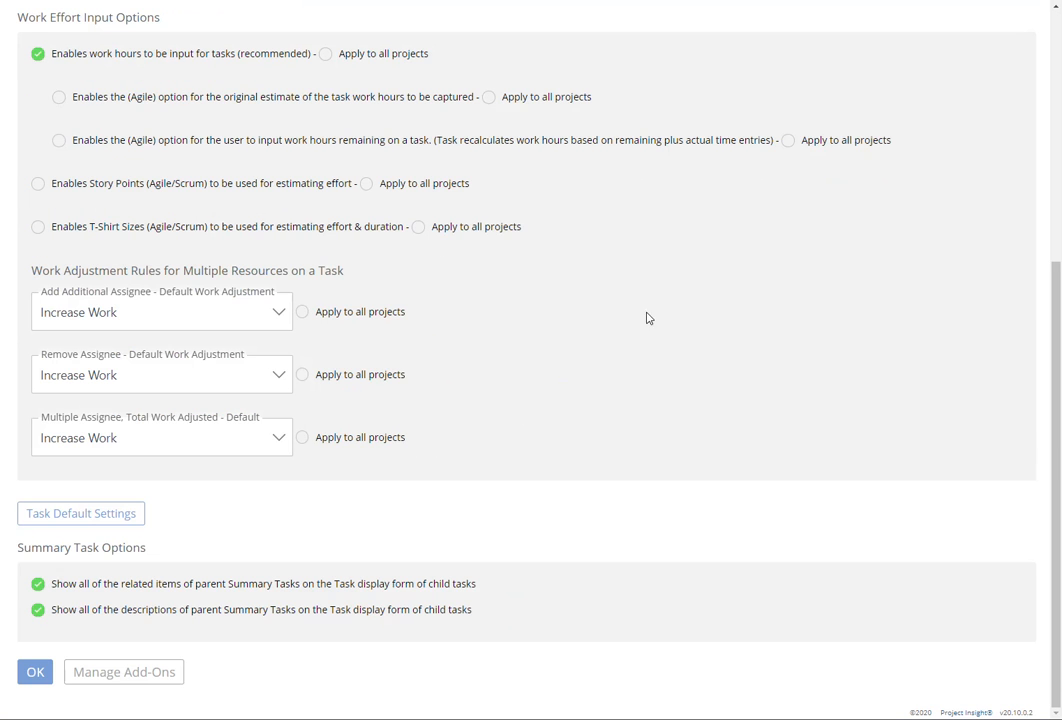
- In Task Default Settings, set Intelligent Scheduling Calculates to Resource Work
left_click(85, 513)
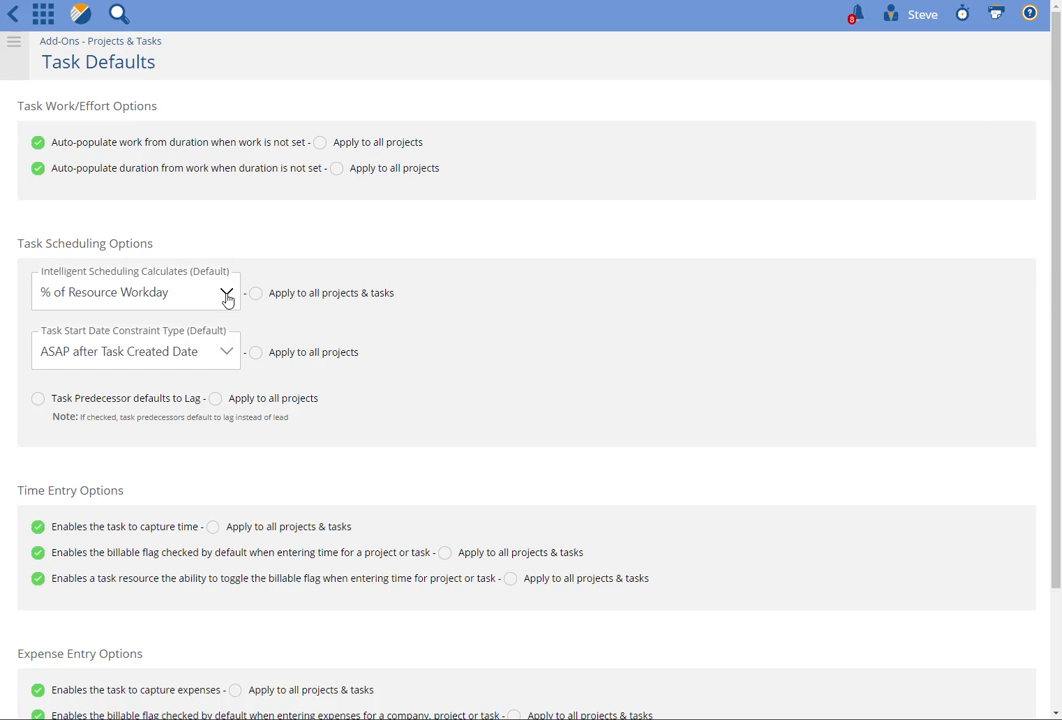
left_click(225, 292)
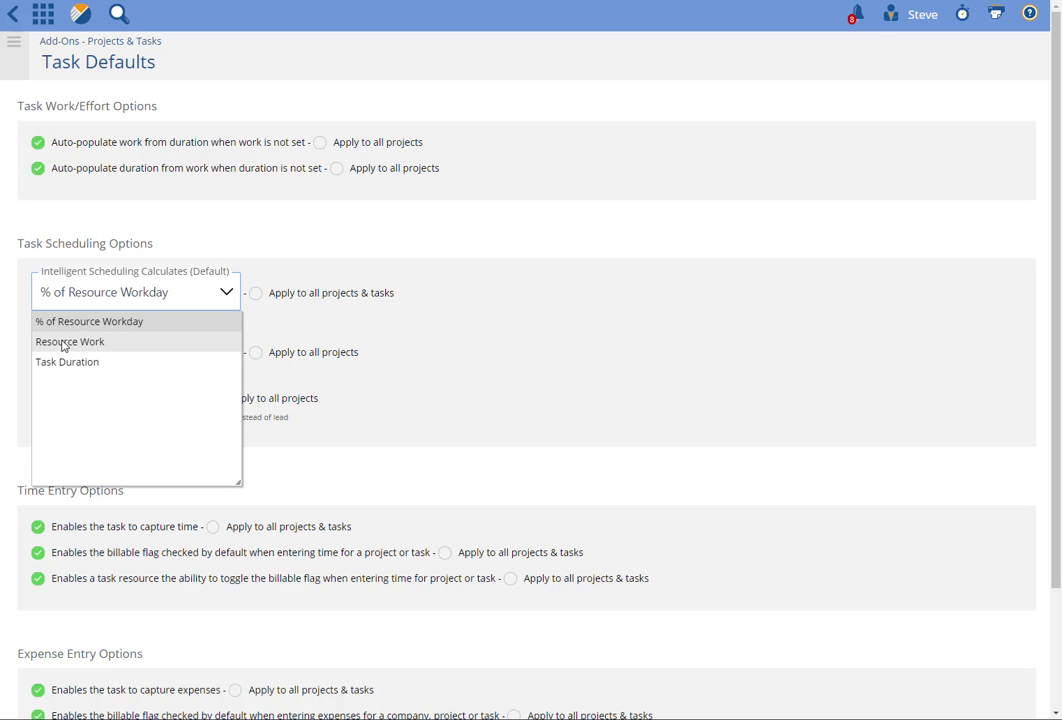
left_click(70, 341)
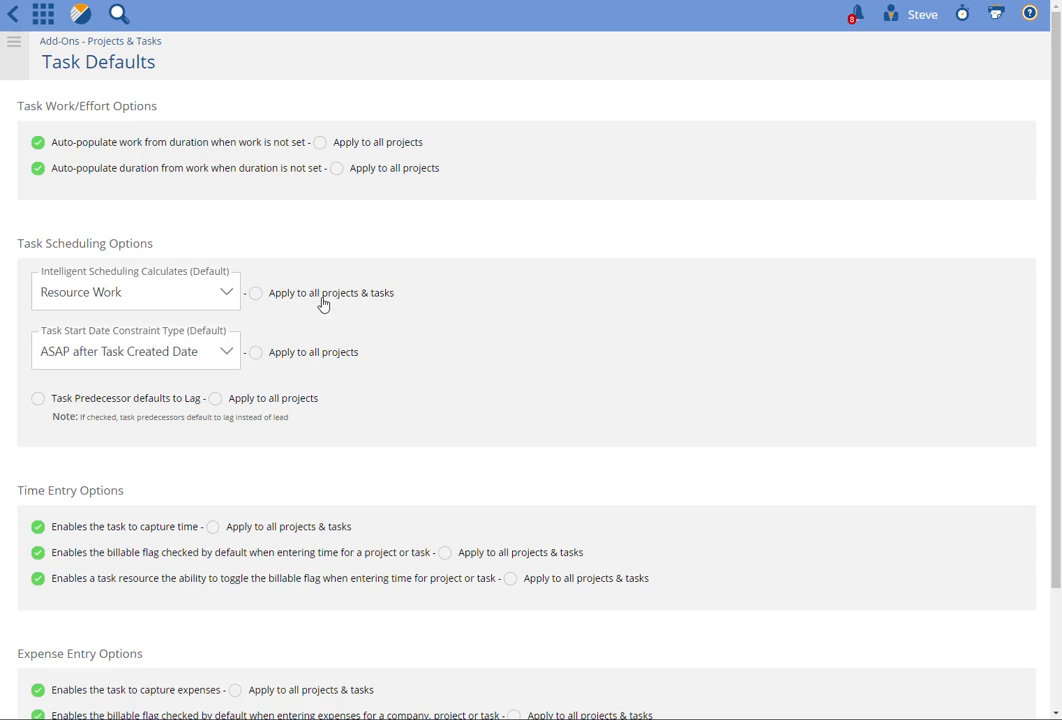
mouse_move(540, 295)
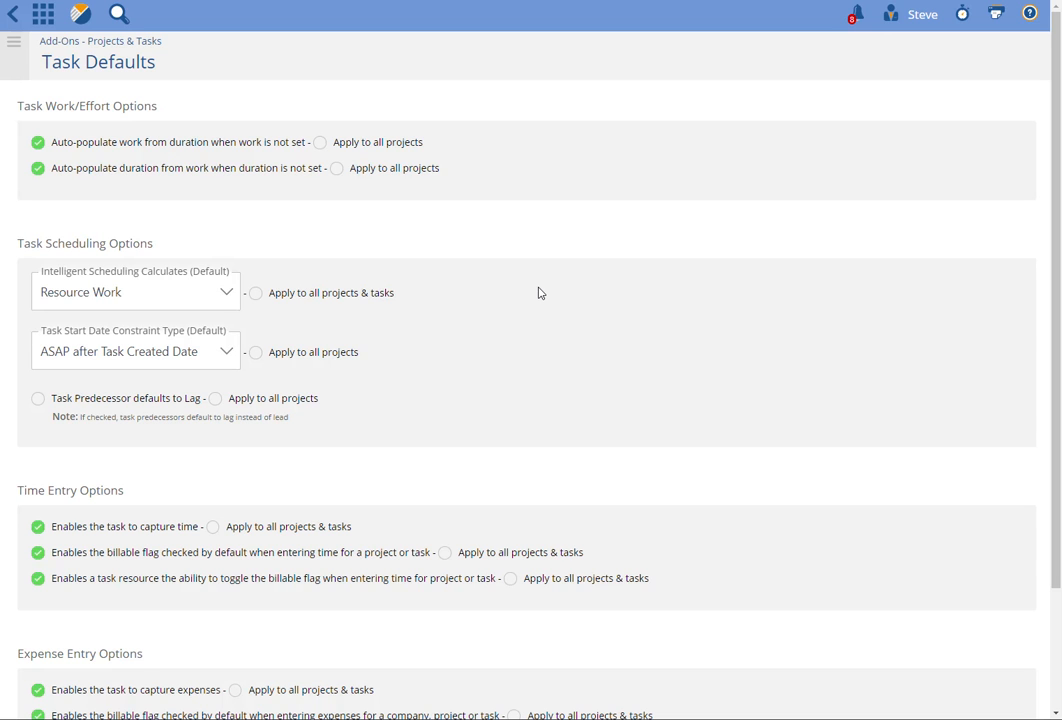
mouse_move(486, 286)
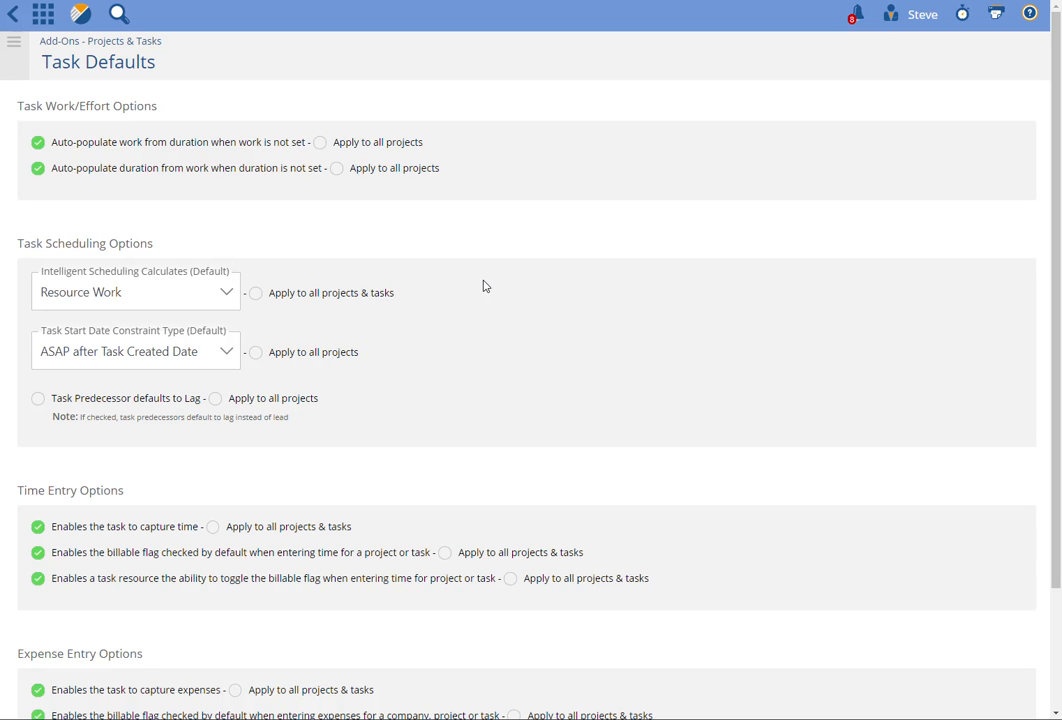